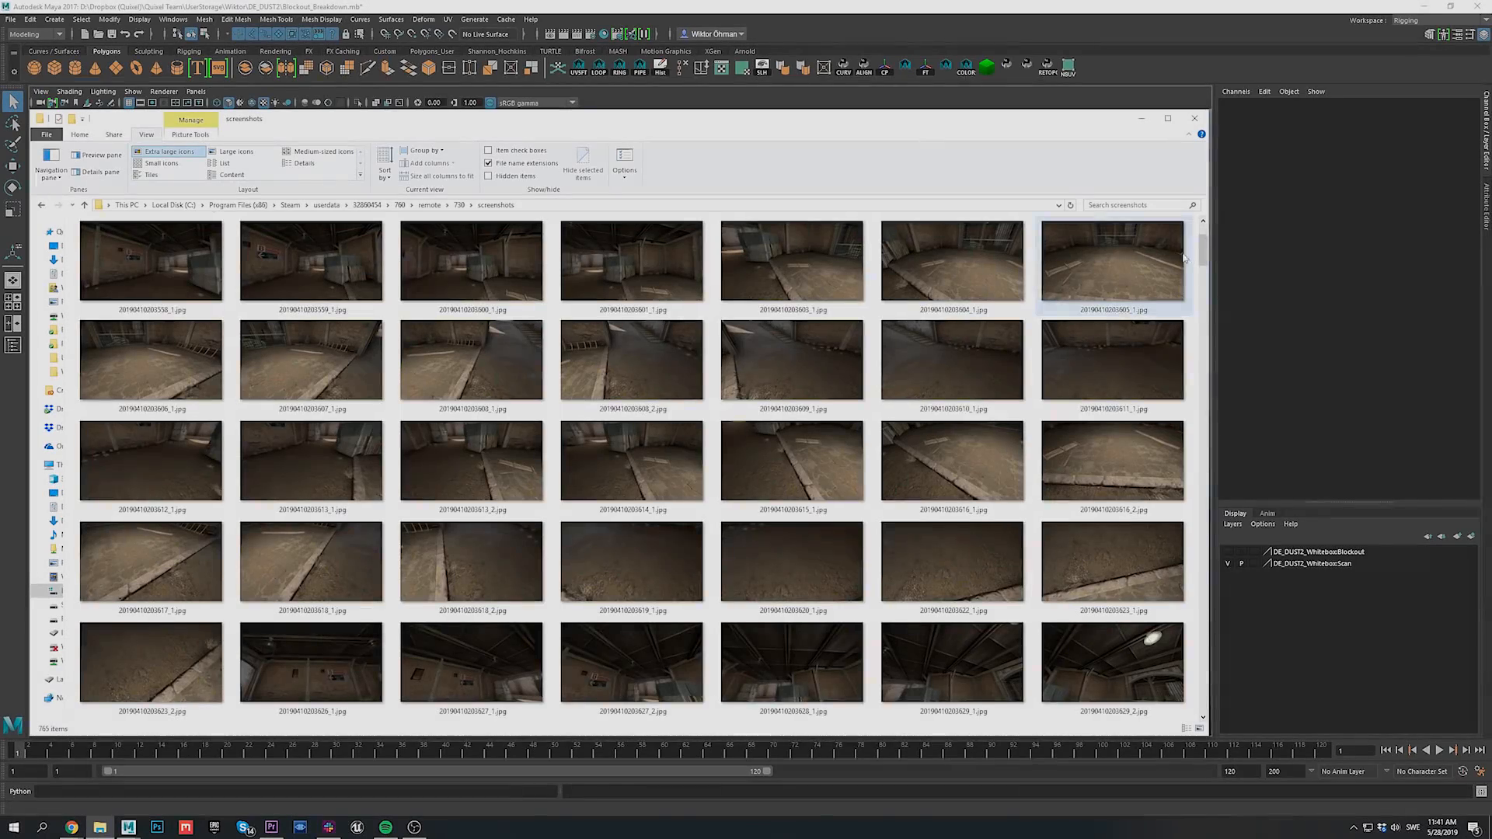
Scroll through the Dust2 reference screenshots, then close the Explorer window.
scroll(down, 3)
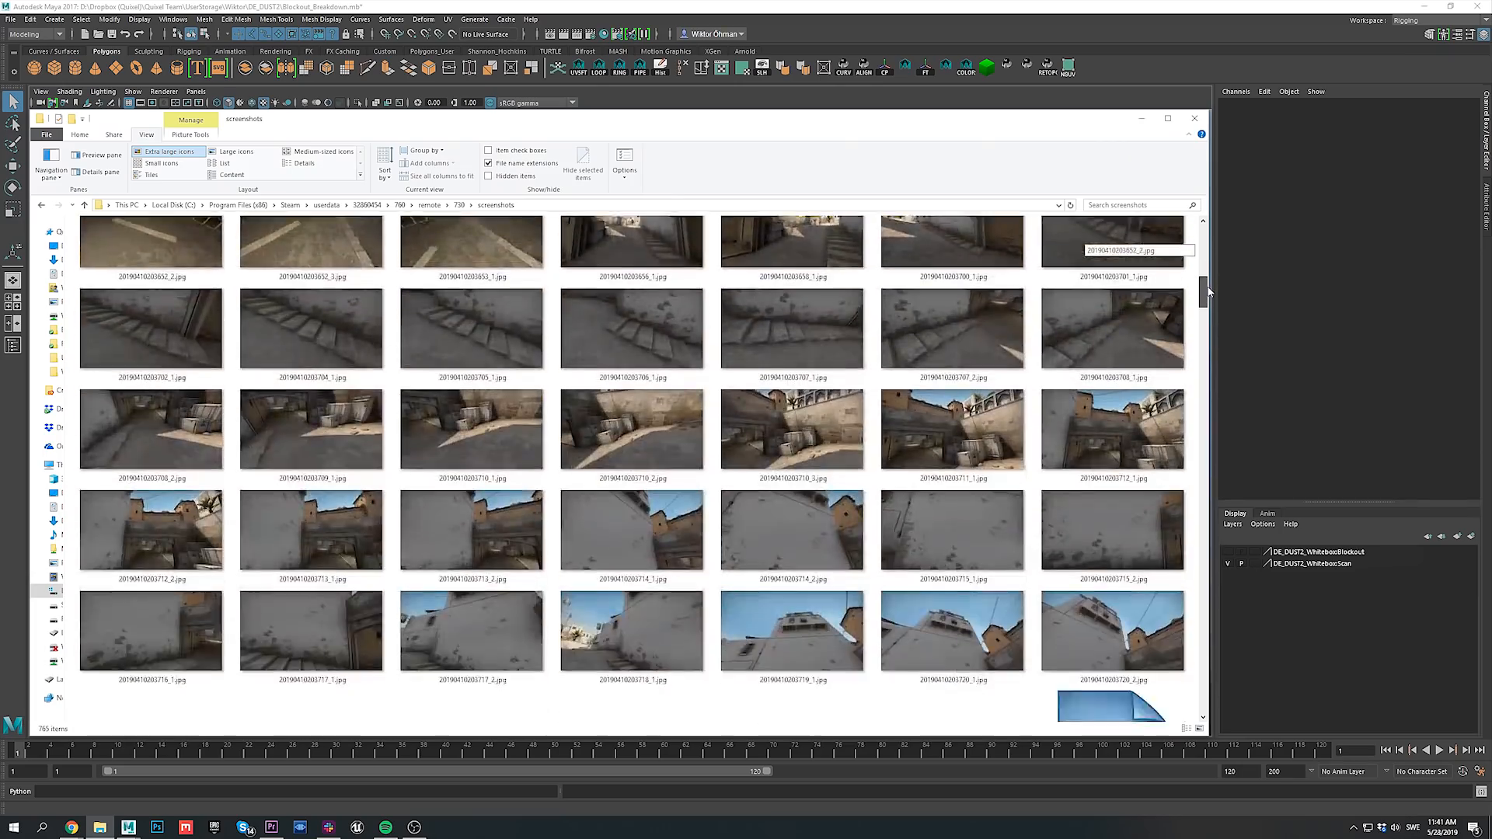
scroll(down, 3)
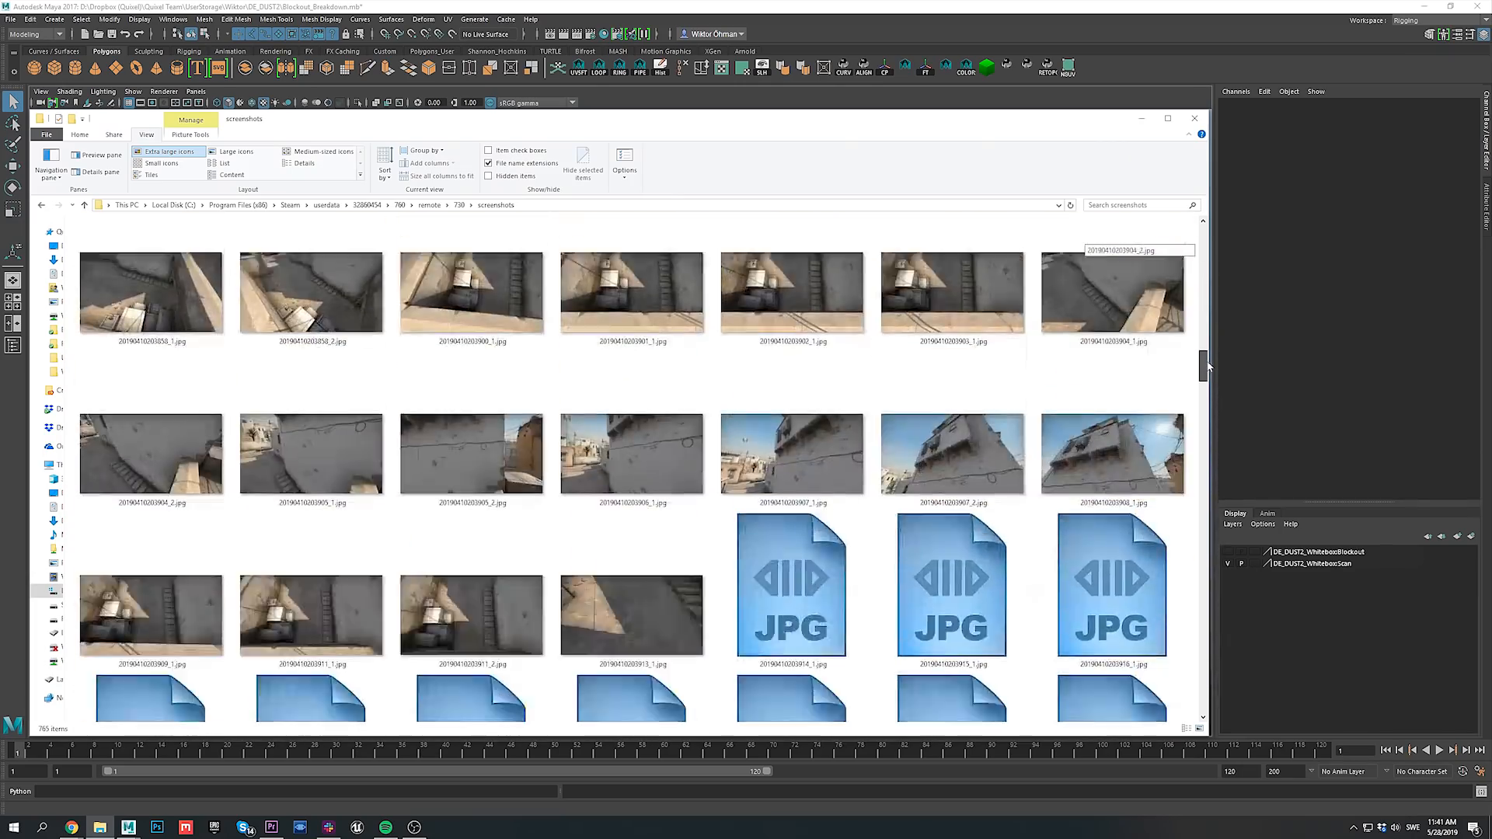
scroll(down, 3)
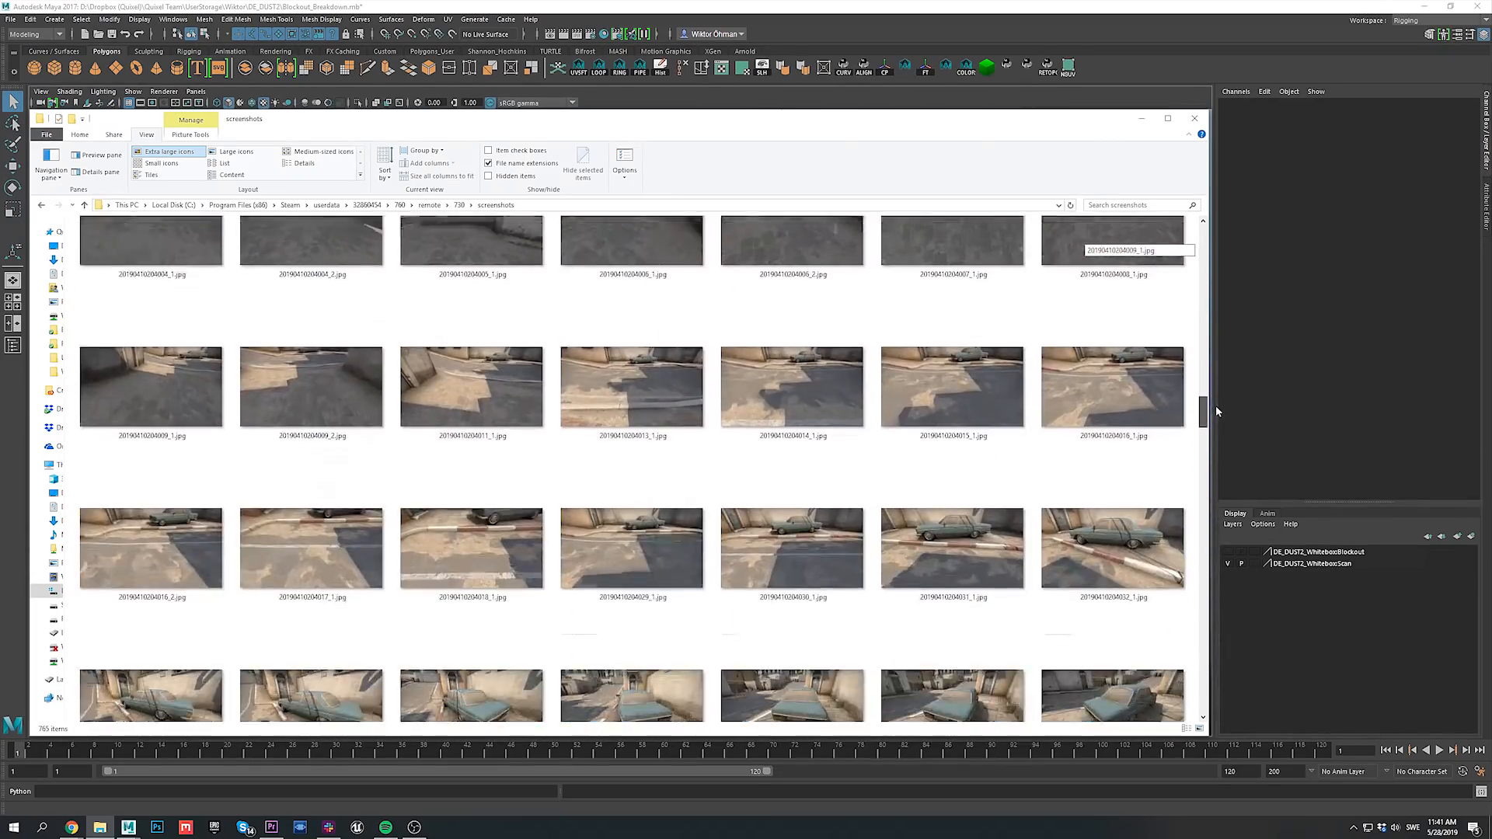
click(1194, 118)
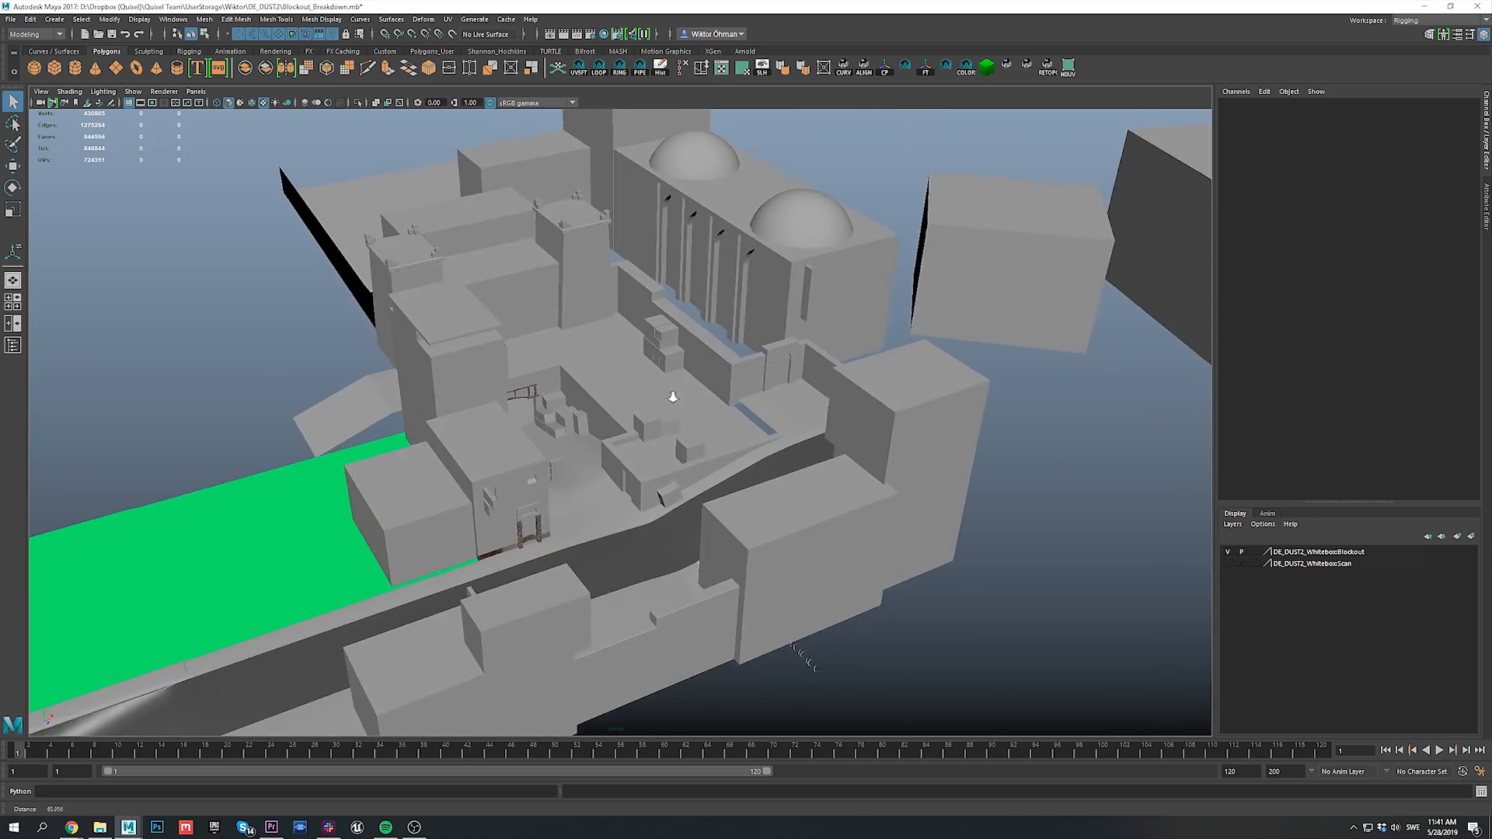
drag(673, 396, 742, 421)
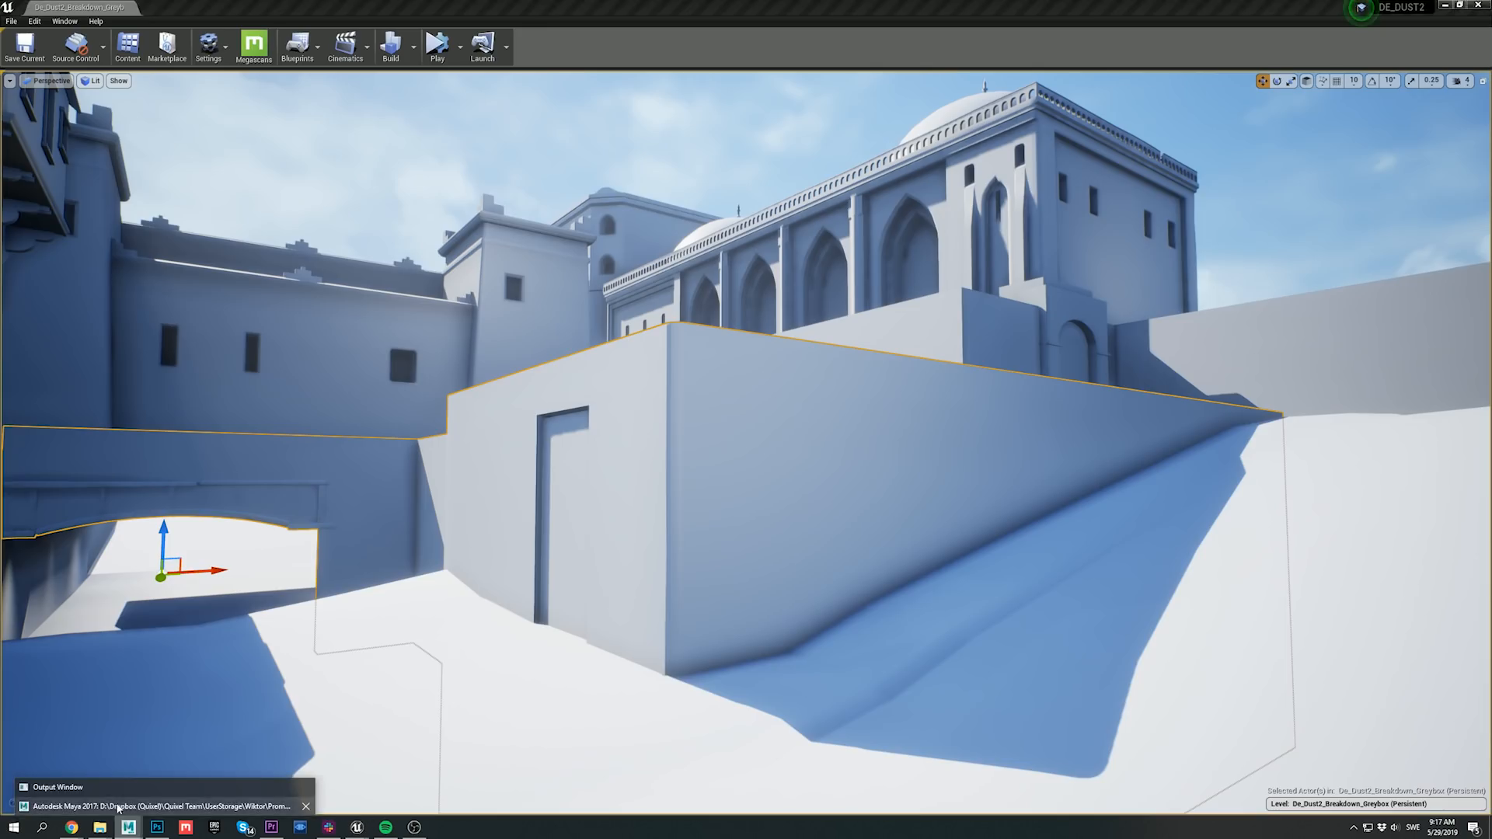
click(155, 805)
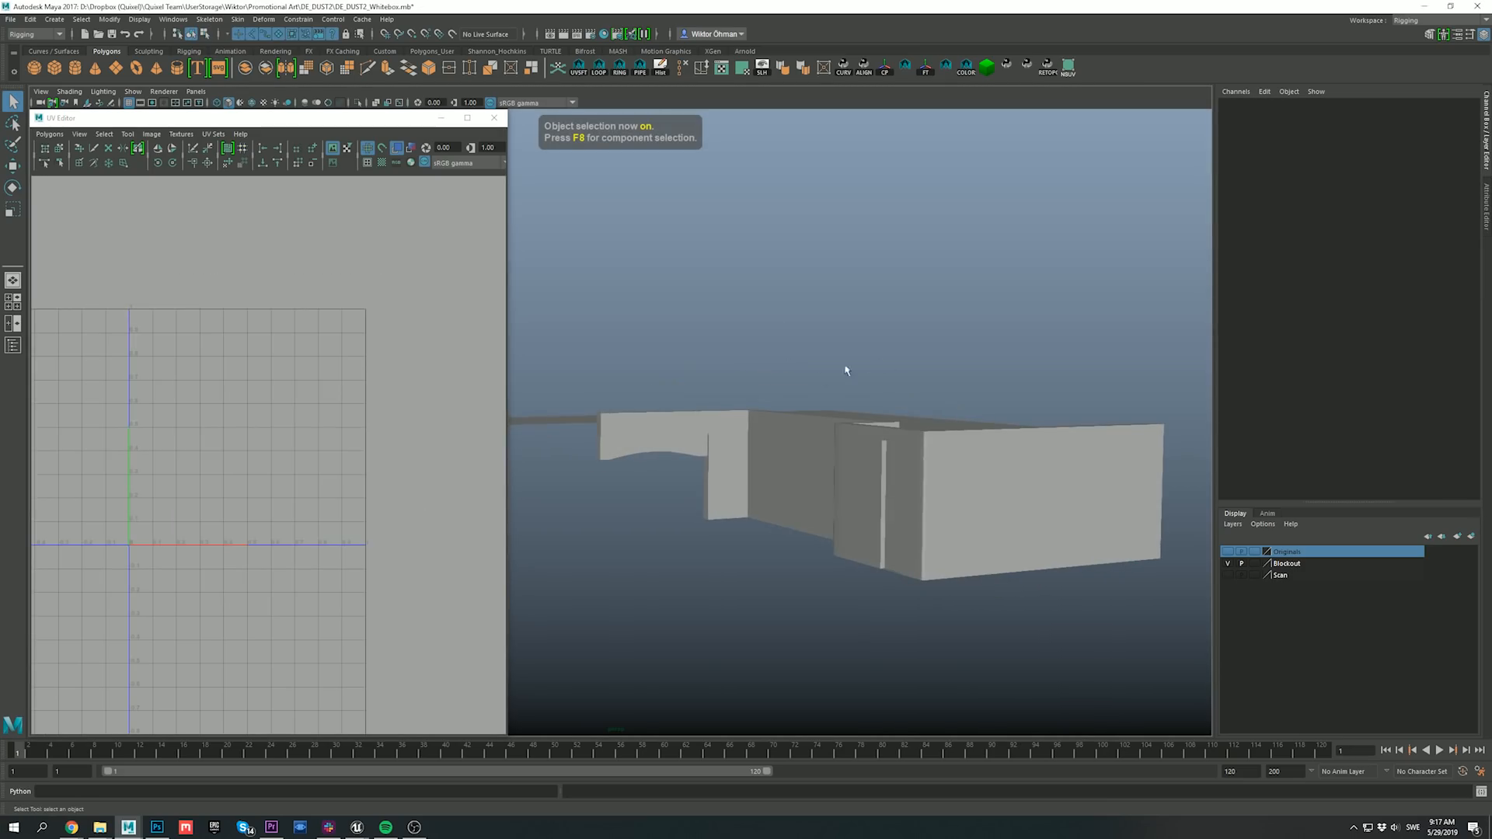
mouse_move(356, 763)
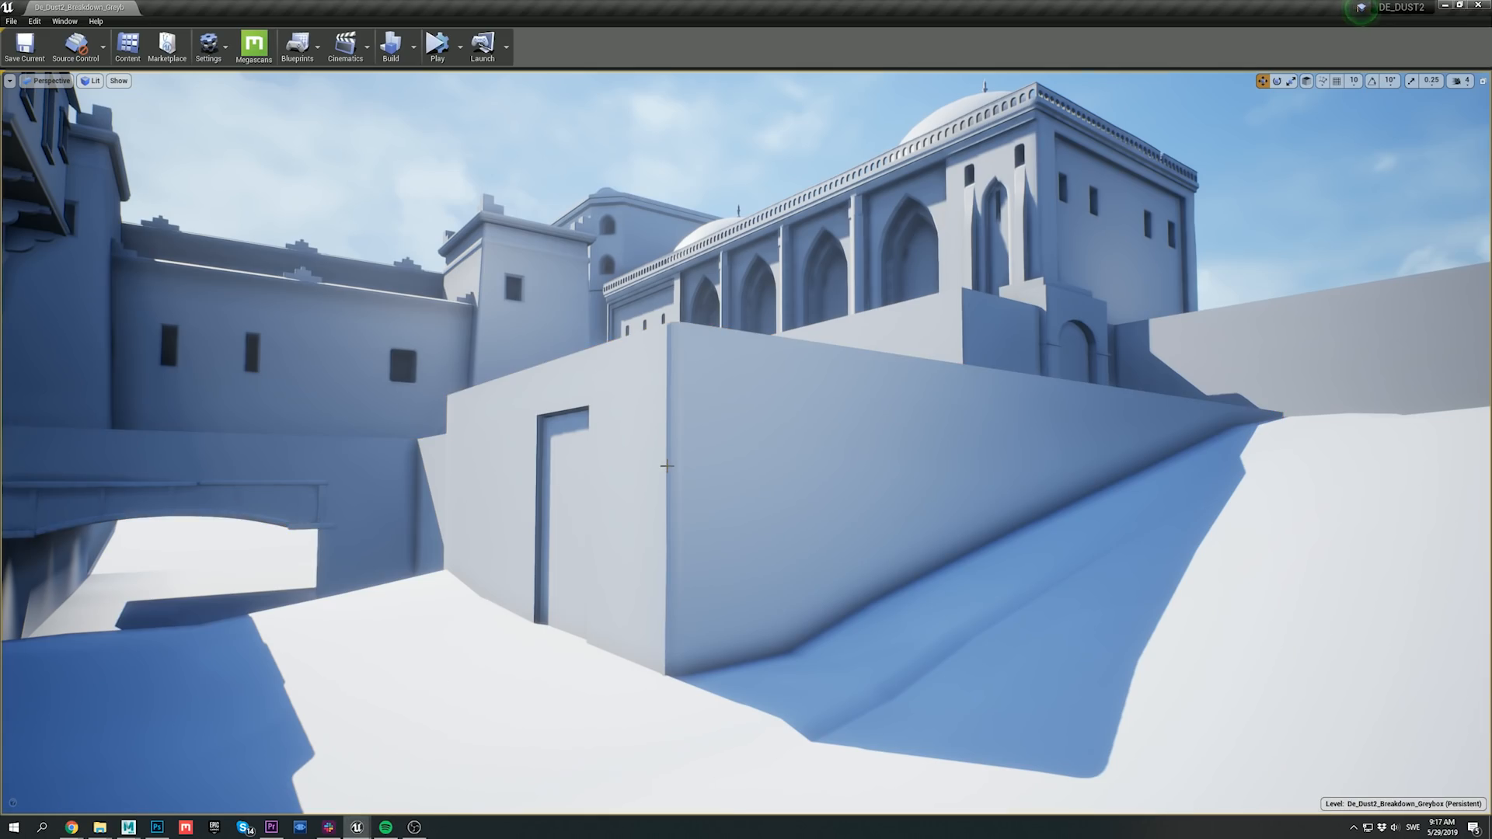
Export the downloaded Construction Plaster material from the Plaster category to Unreal Engine.
click(416, 825)
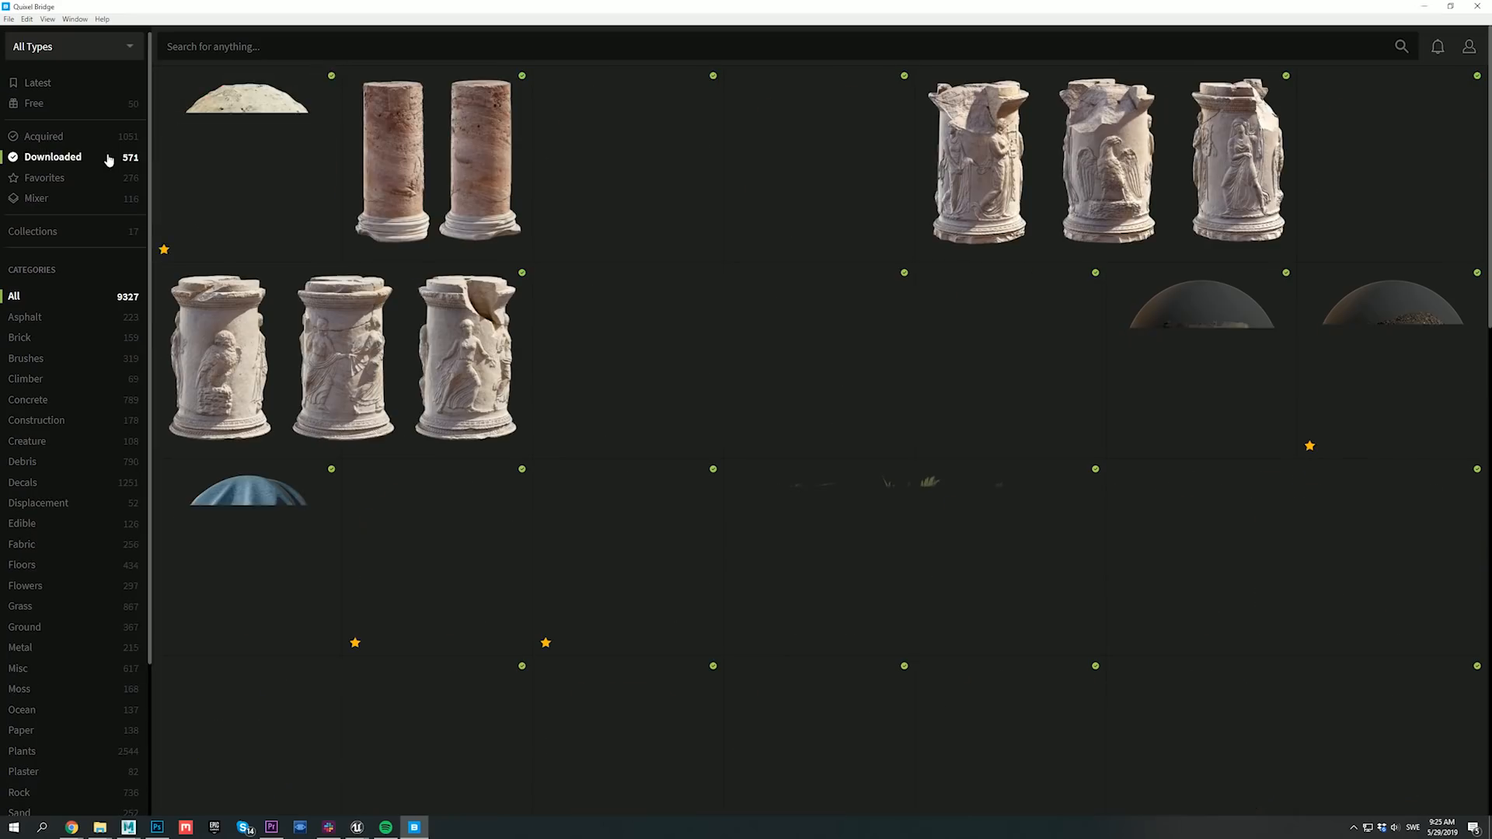
click(25, 771)
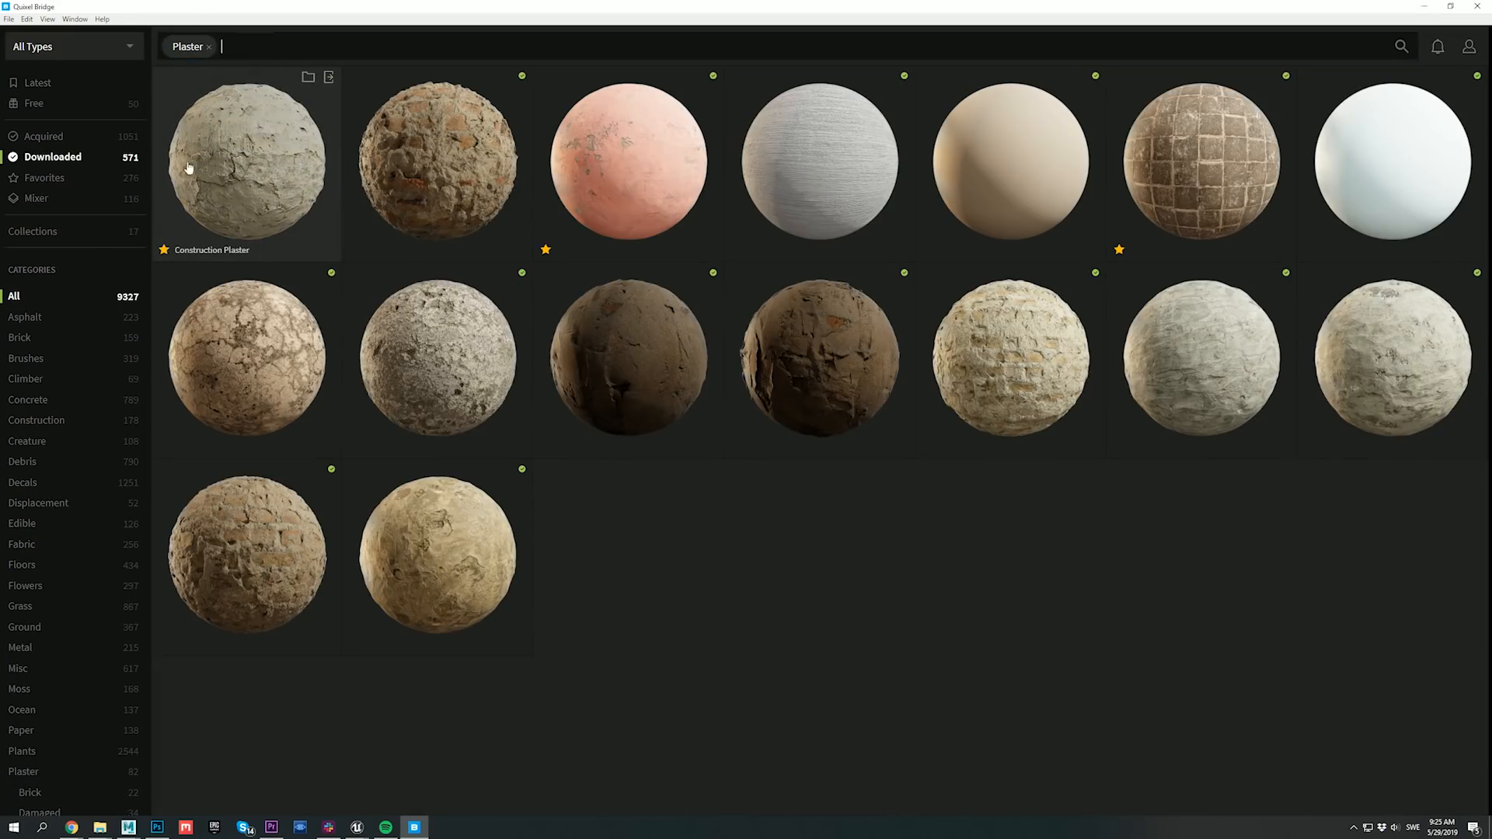
click(245, 167)
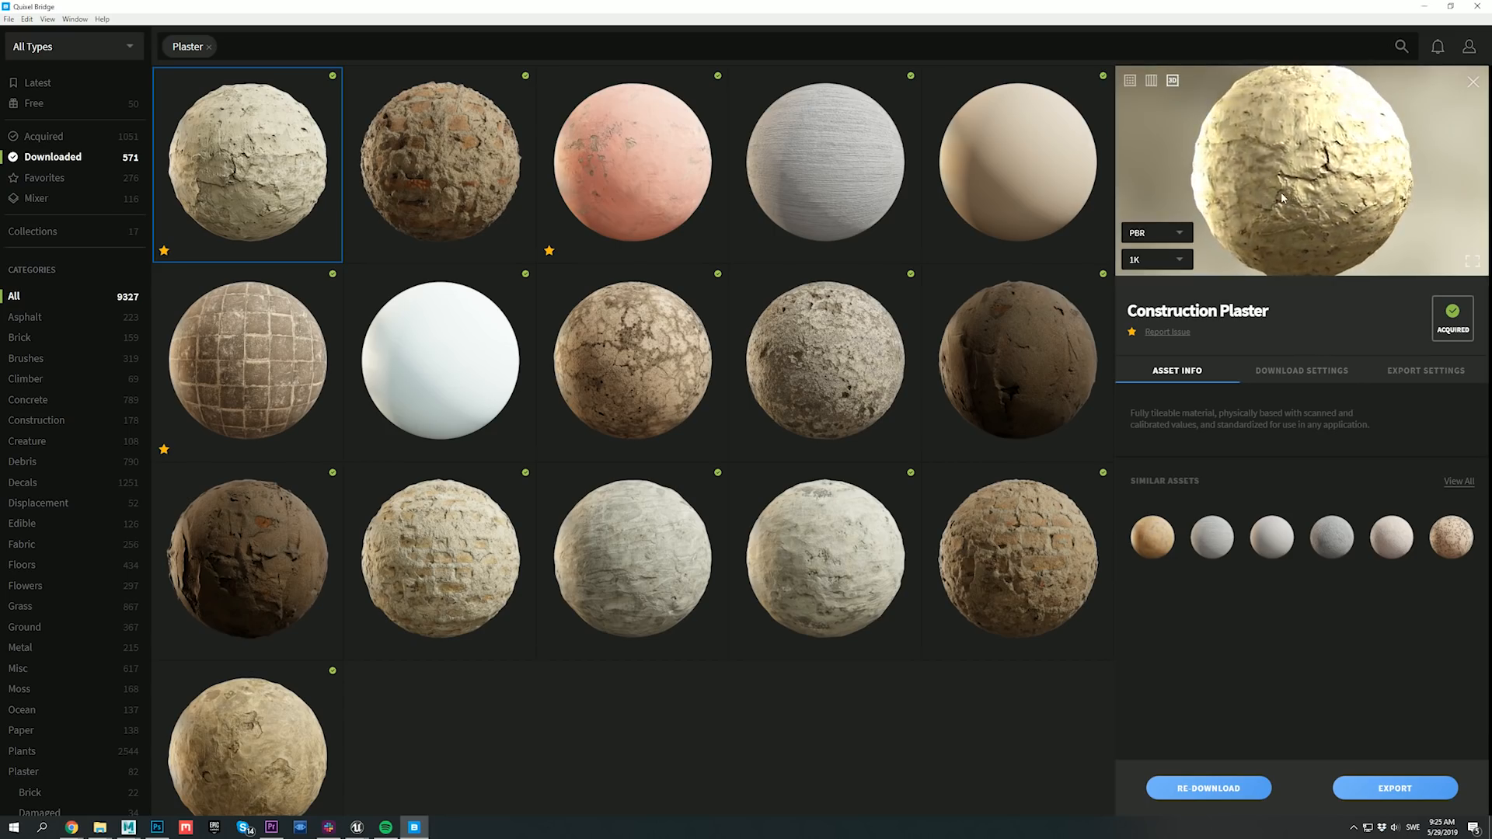
click(1426, 371)
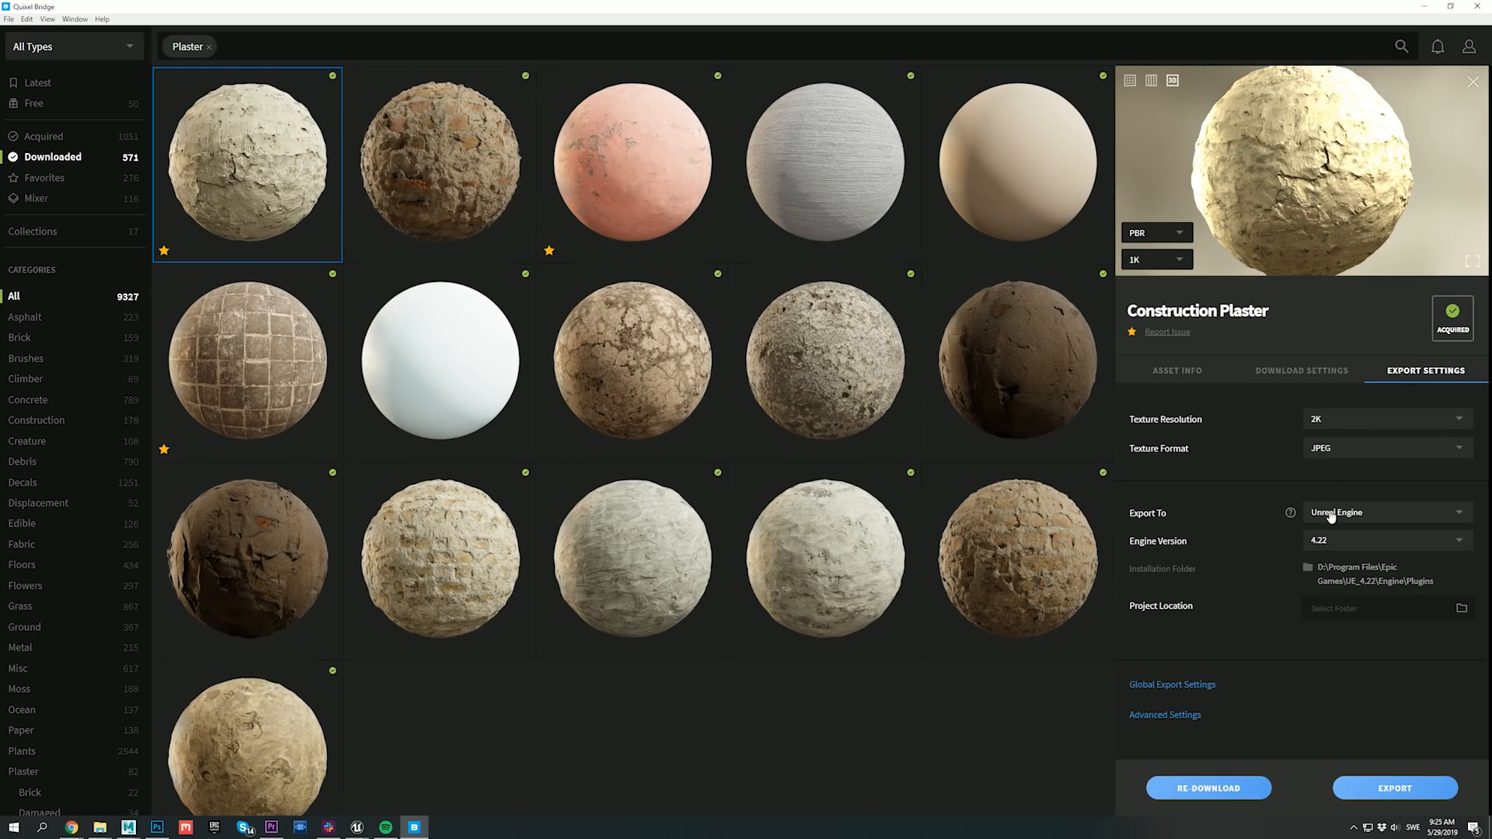
click(1397, 787)
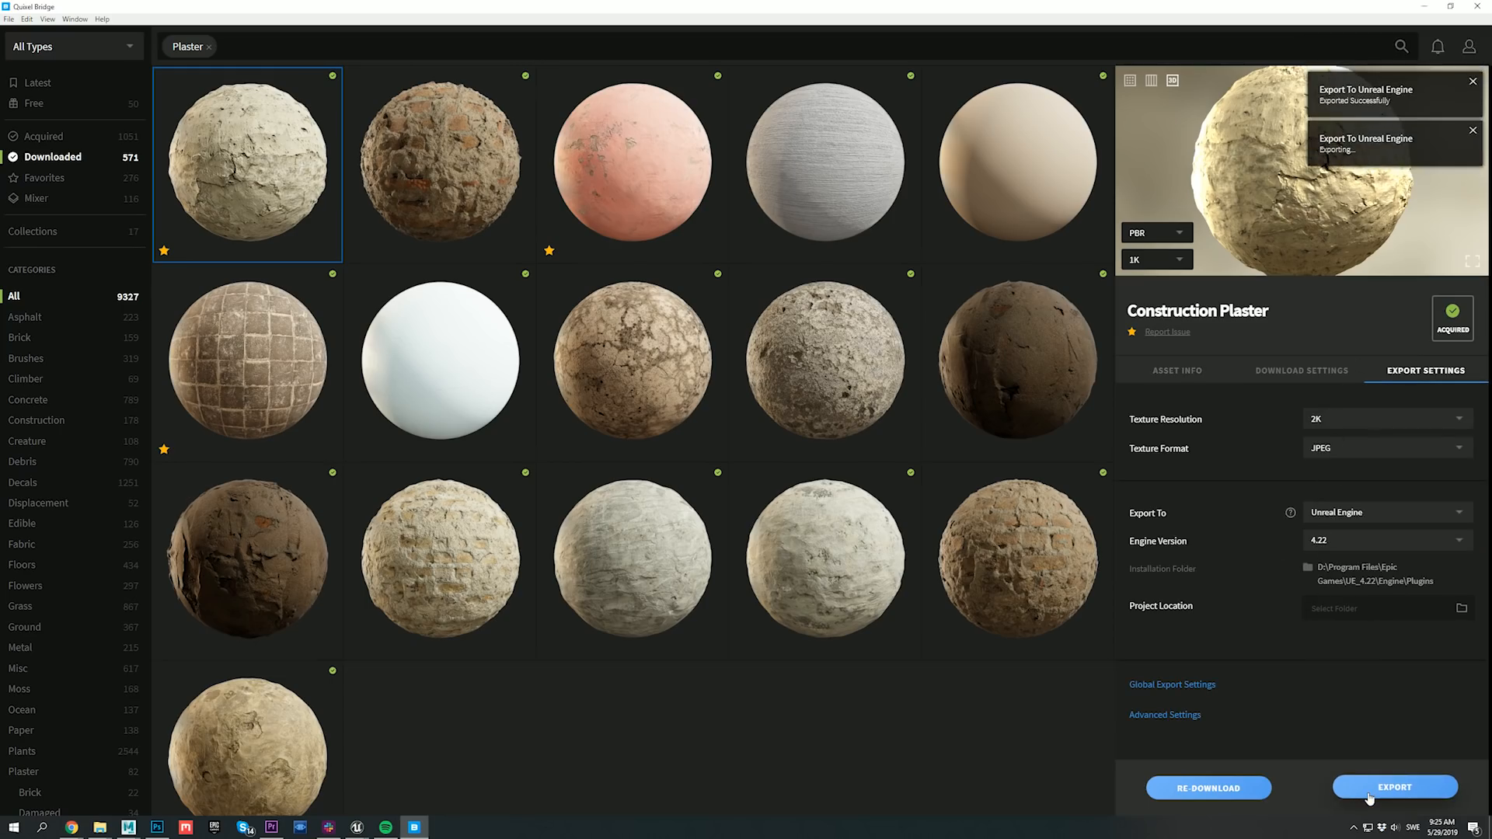
click(1392, 786)
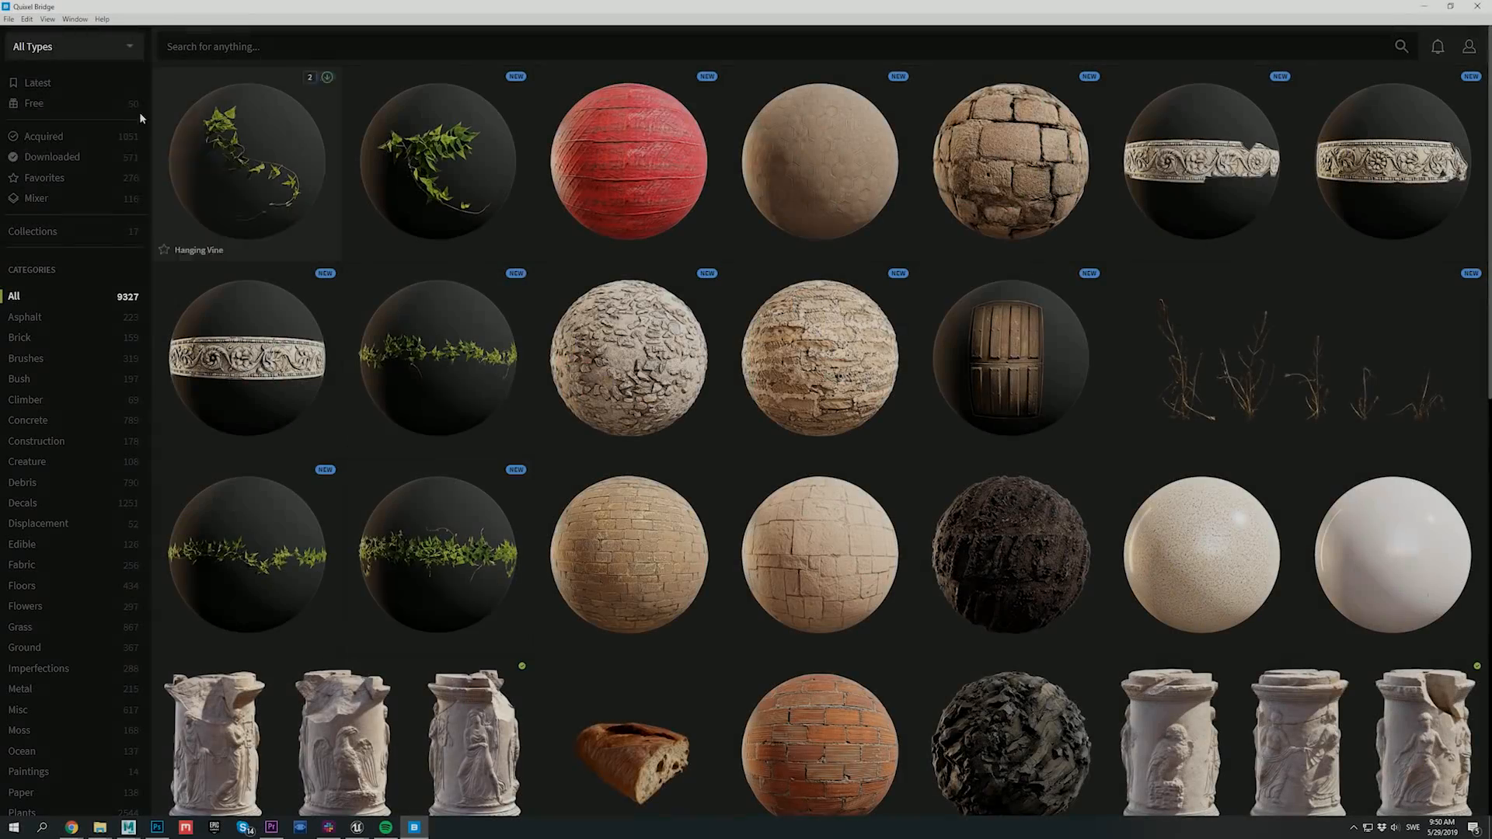
Search 'wood boards' and open the Old Wood Boards asset.
text(wood bo)
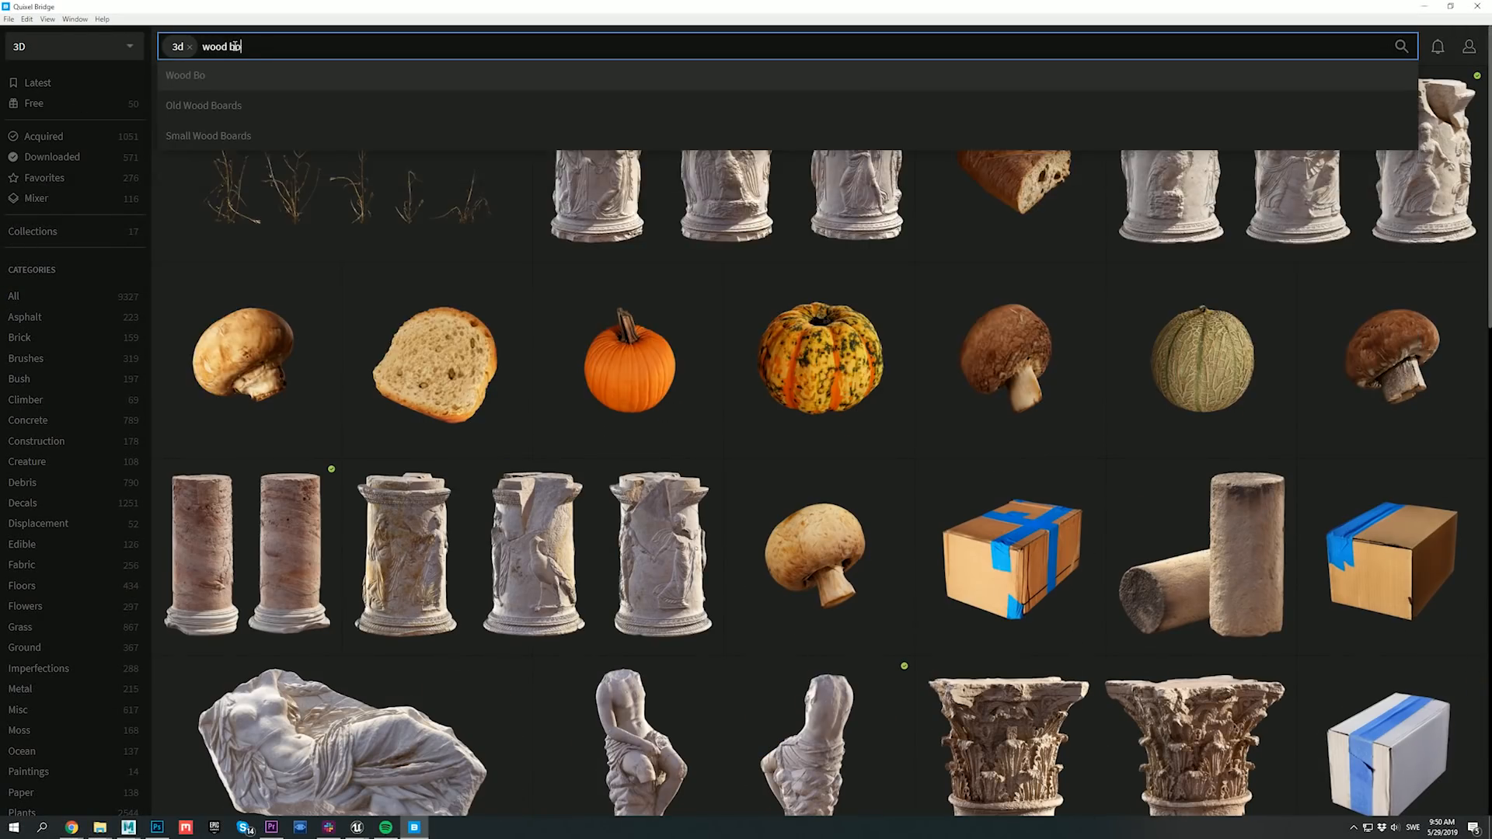
click(203, 105)
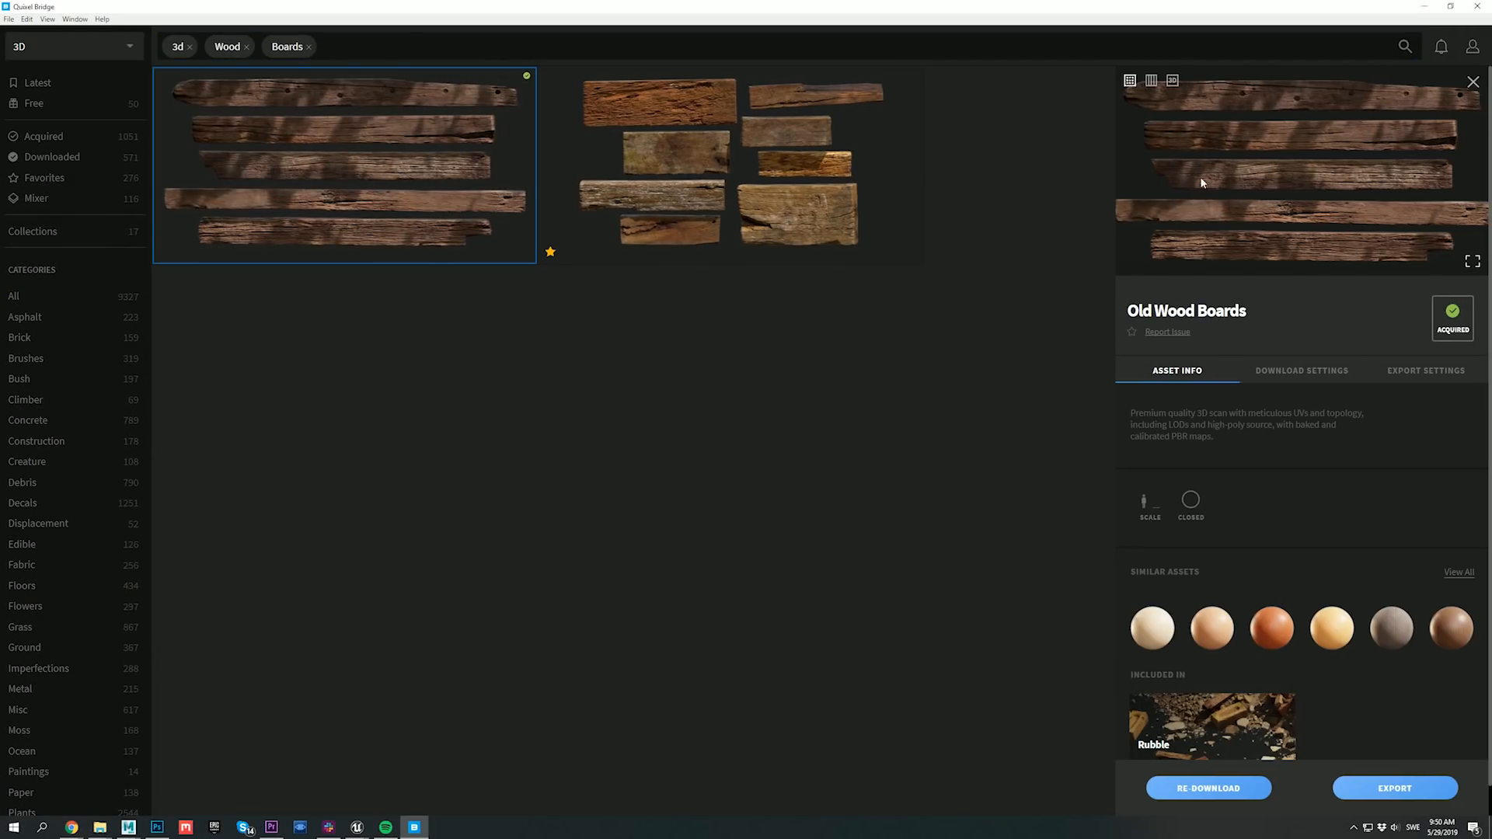
click(1395, 787)
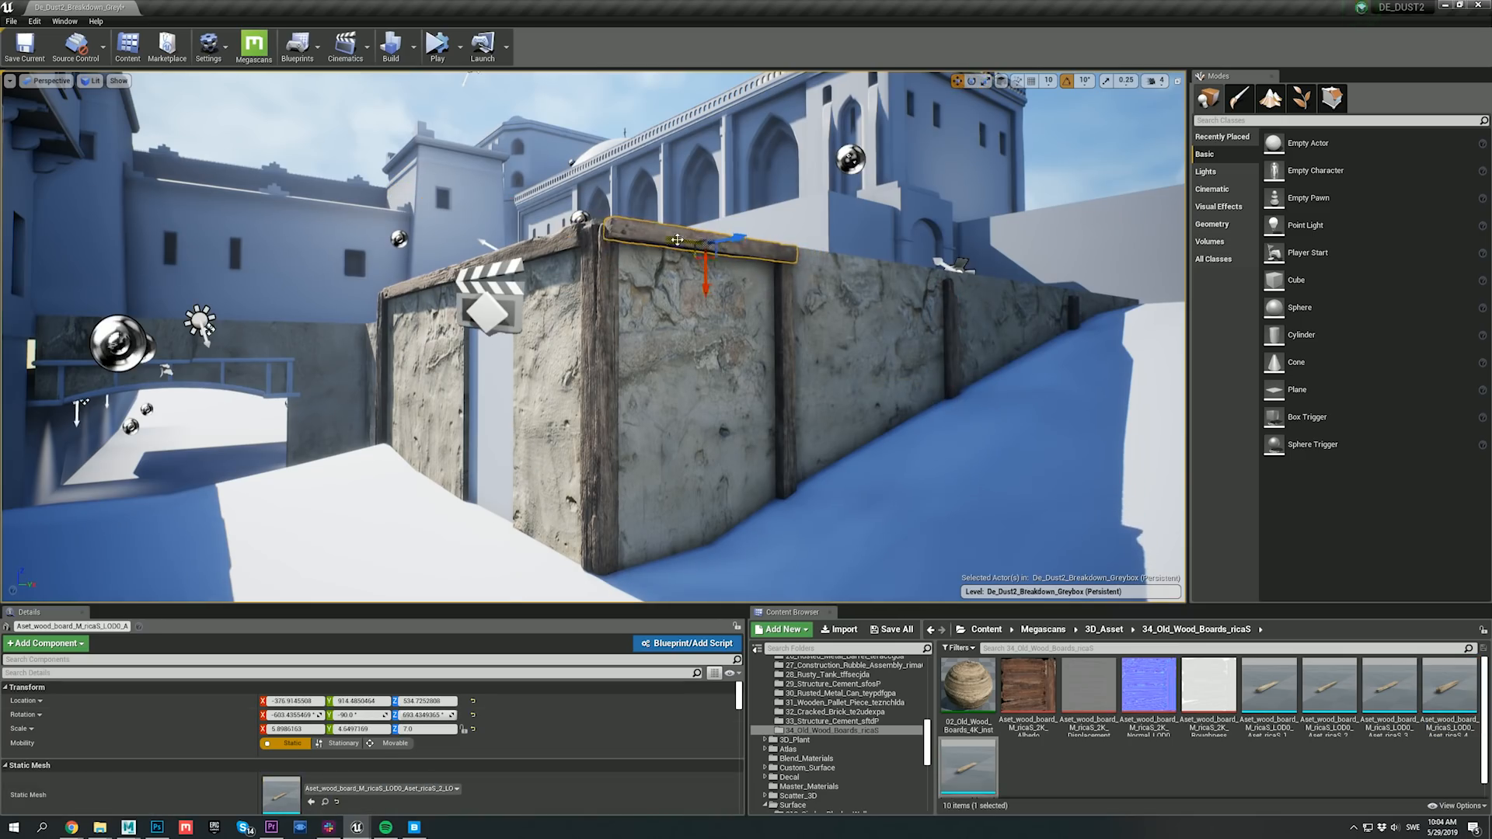
Slide the wooden board trim, pick the Old Wooden Door decal, and position castle wall pieces.
drag(676, 240, 853, 268)
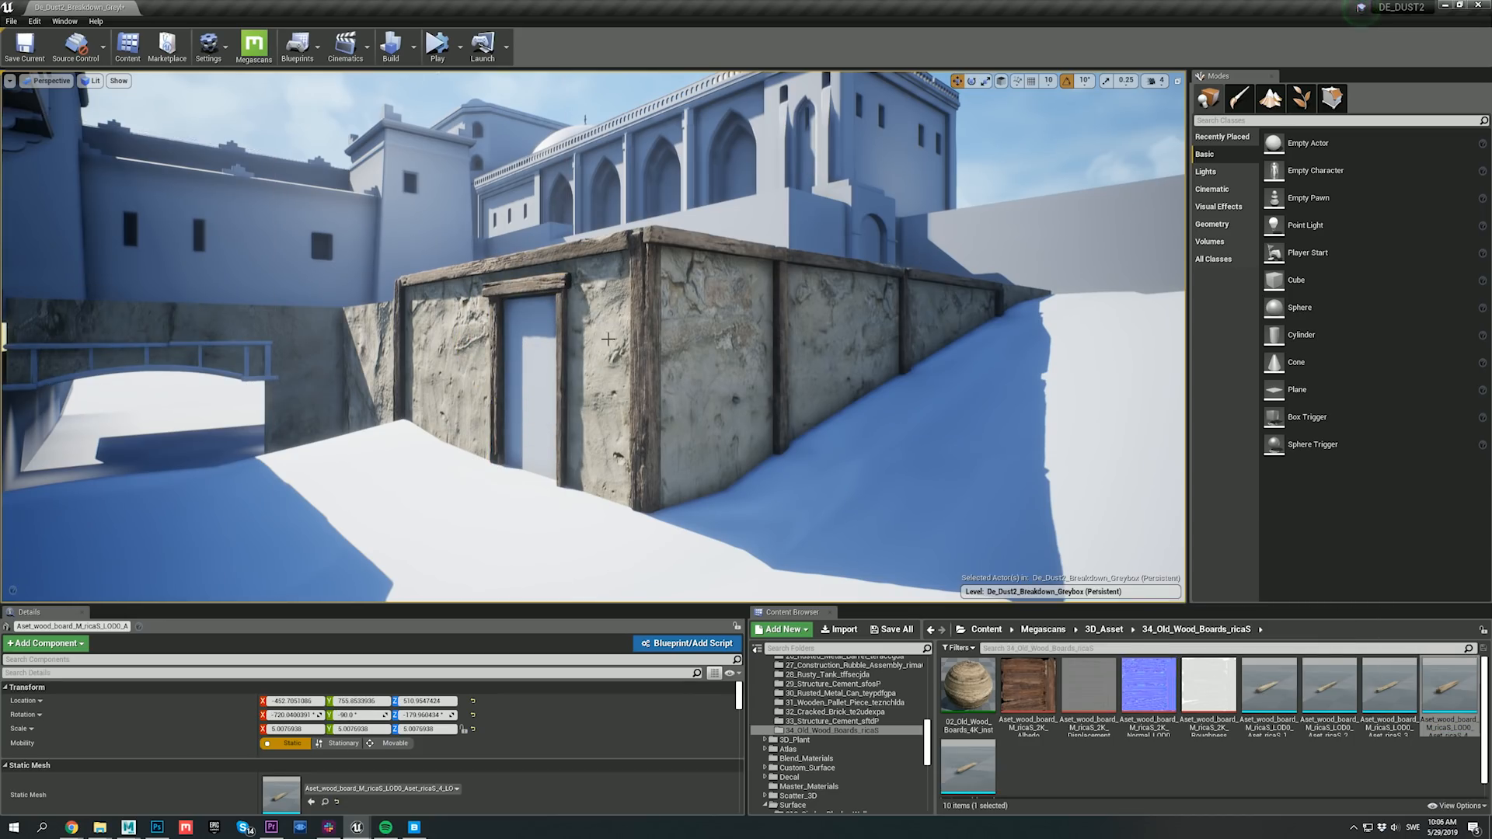
click(769, 749)
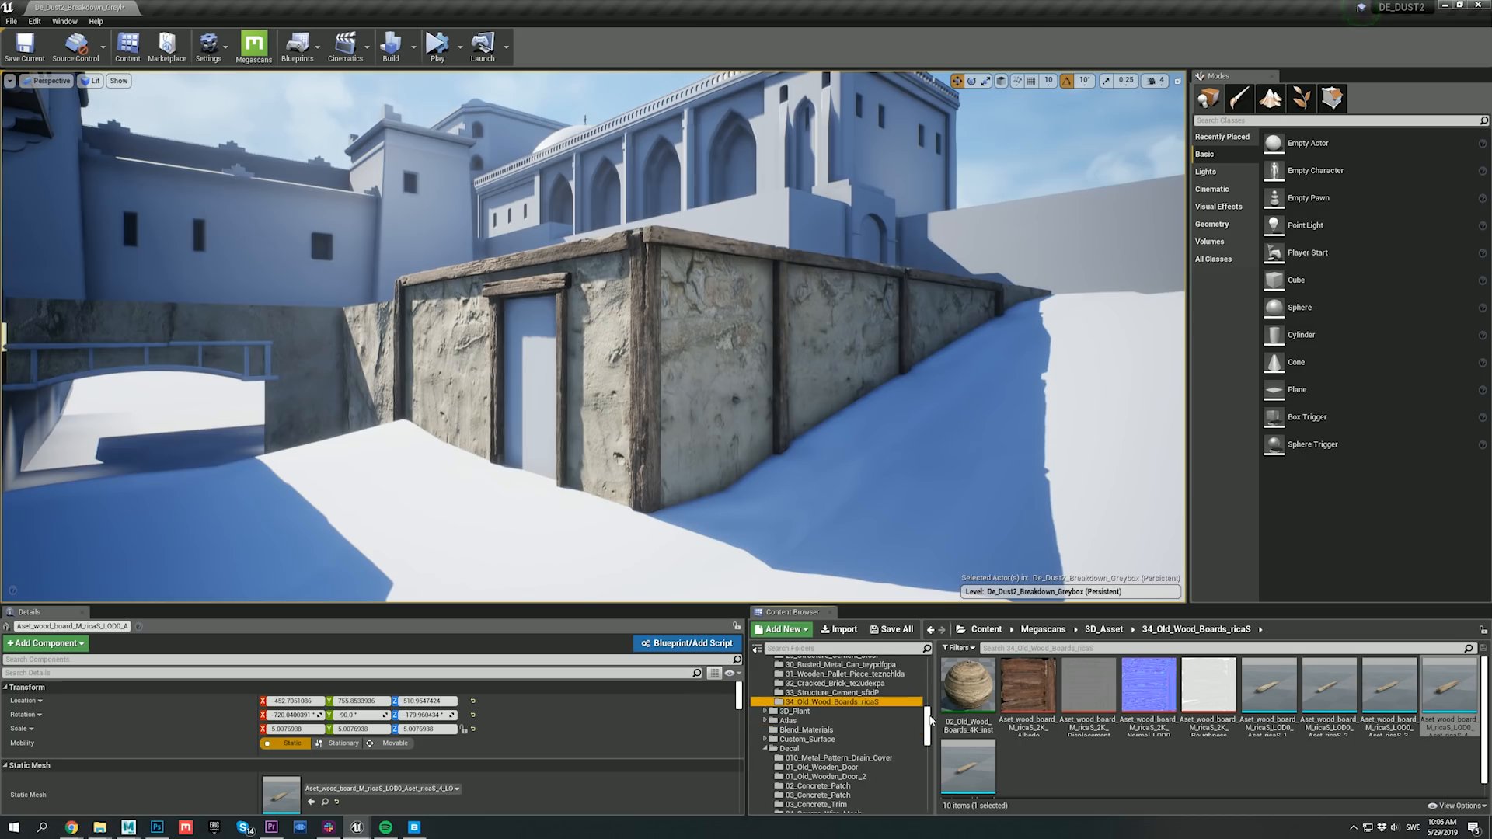
click(819, 767)
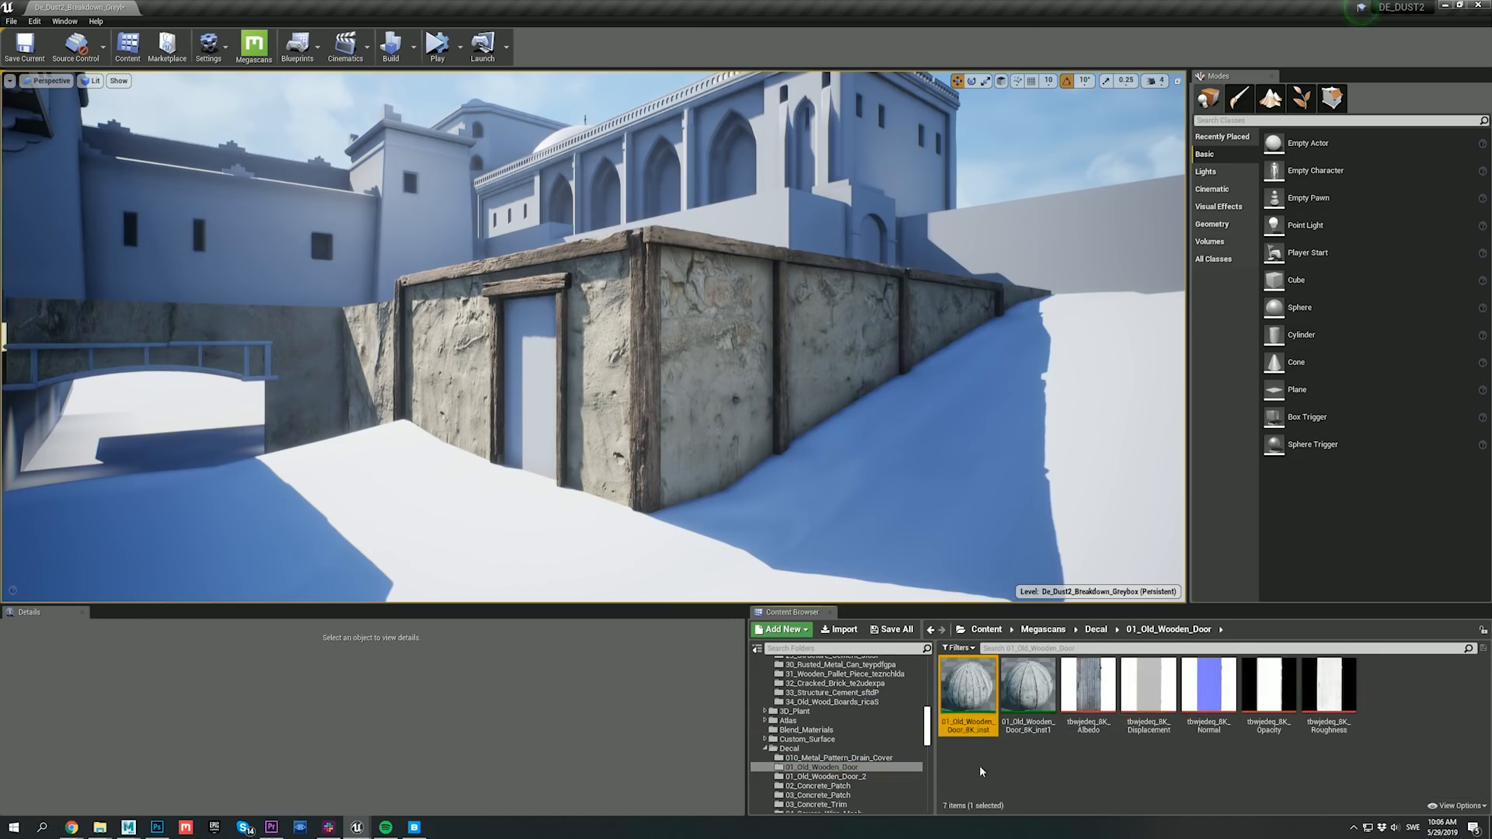
click(532, 321)
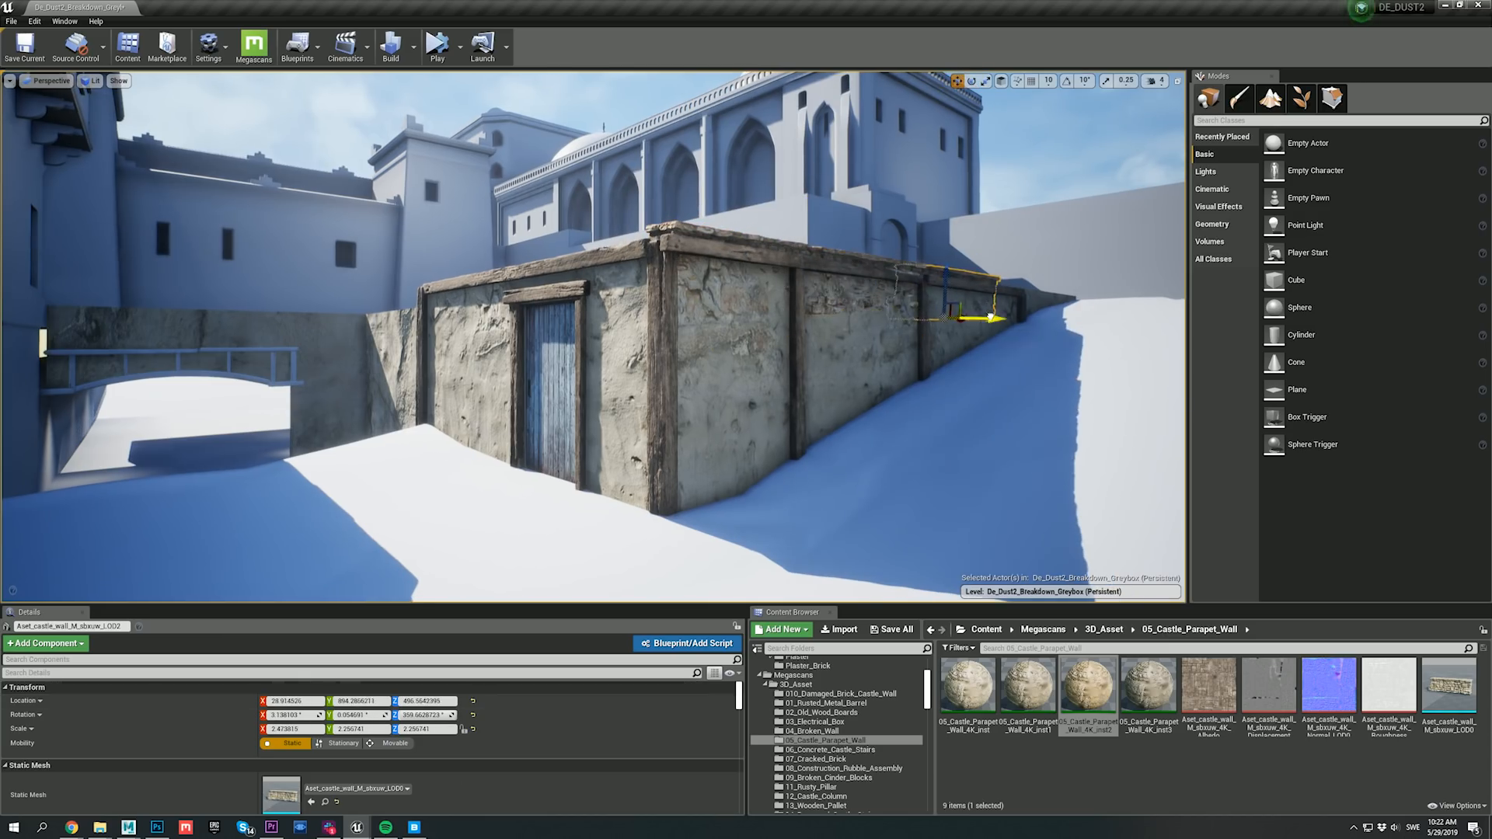
drag(989, 317, 1032, 326)
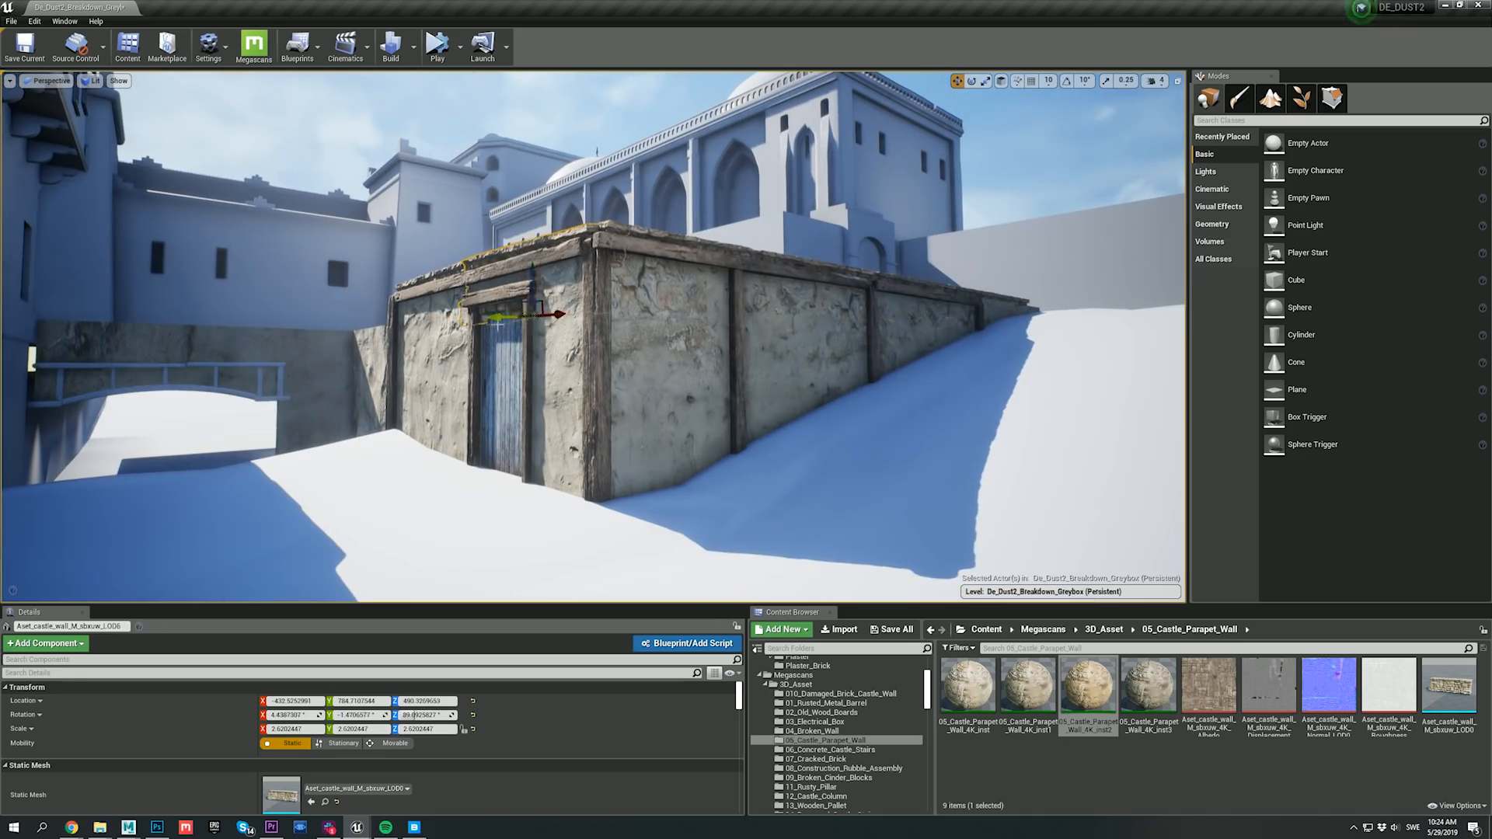
click(1034, 436)
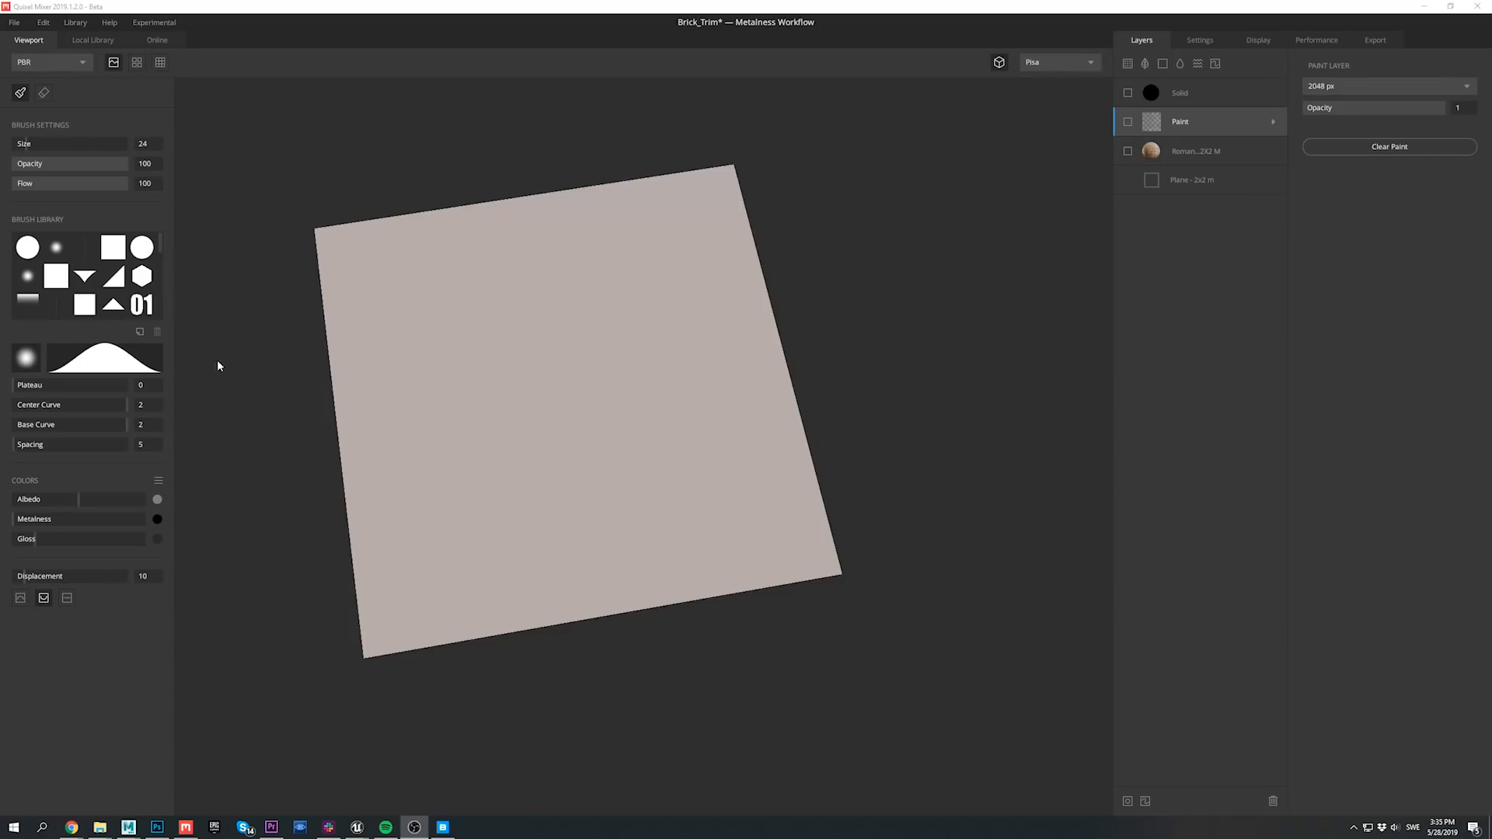
Show the Roman brick, Paint and Solid layers, then select the brick layer.
drag(217, 366, 691, 347)
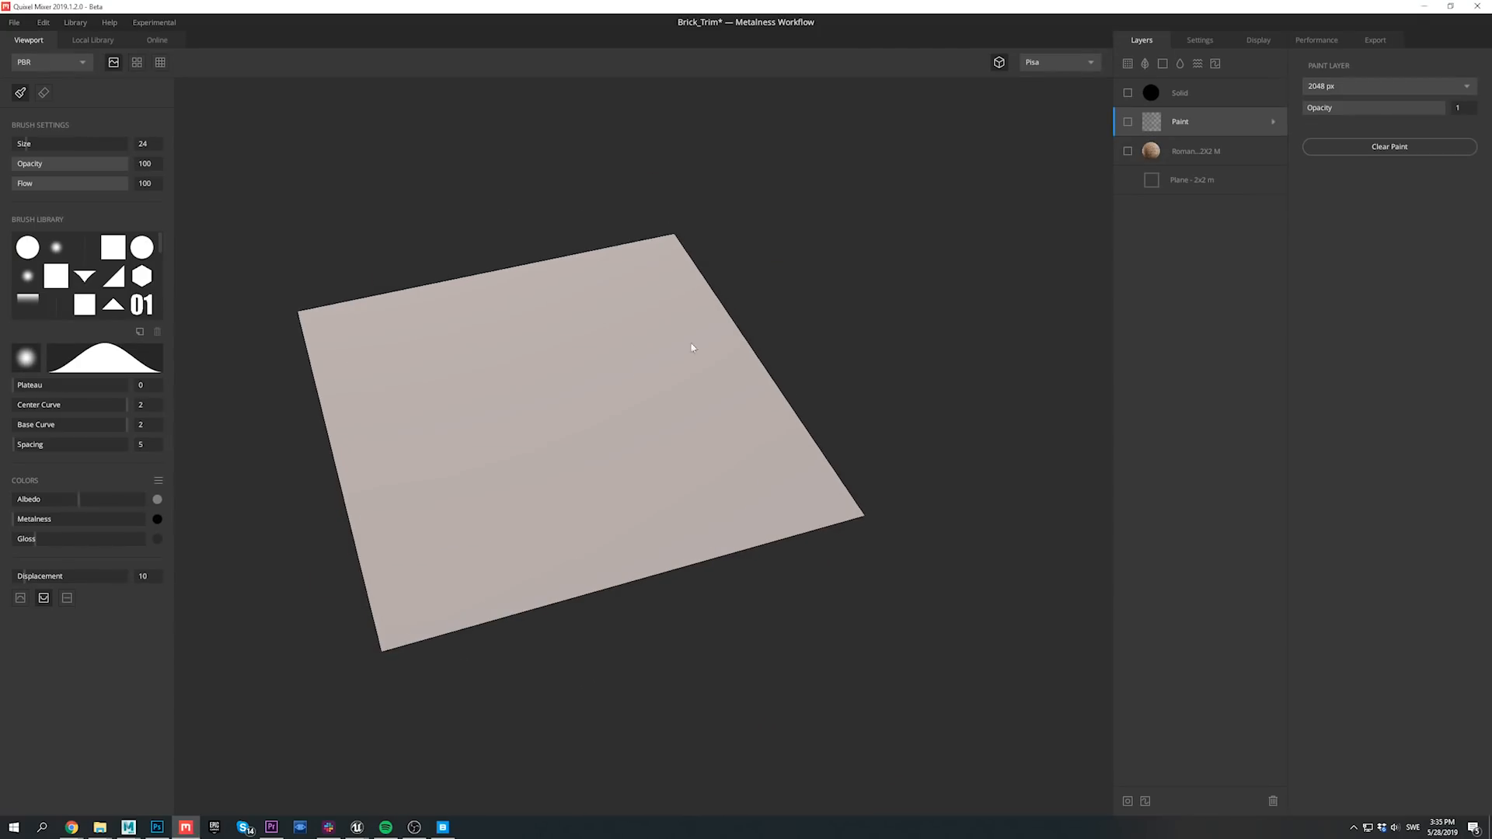
click(1195, 151)
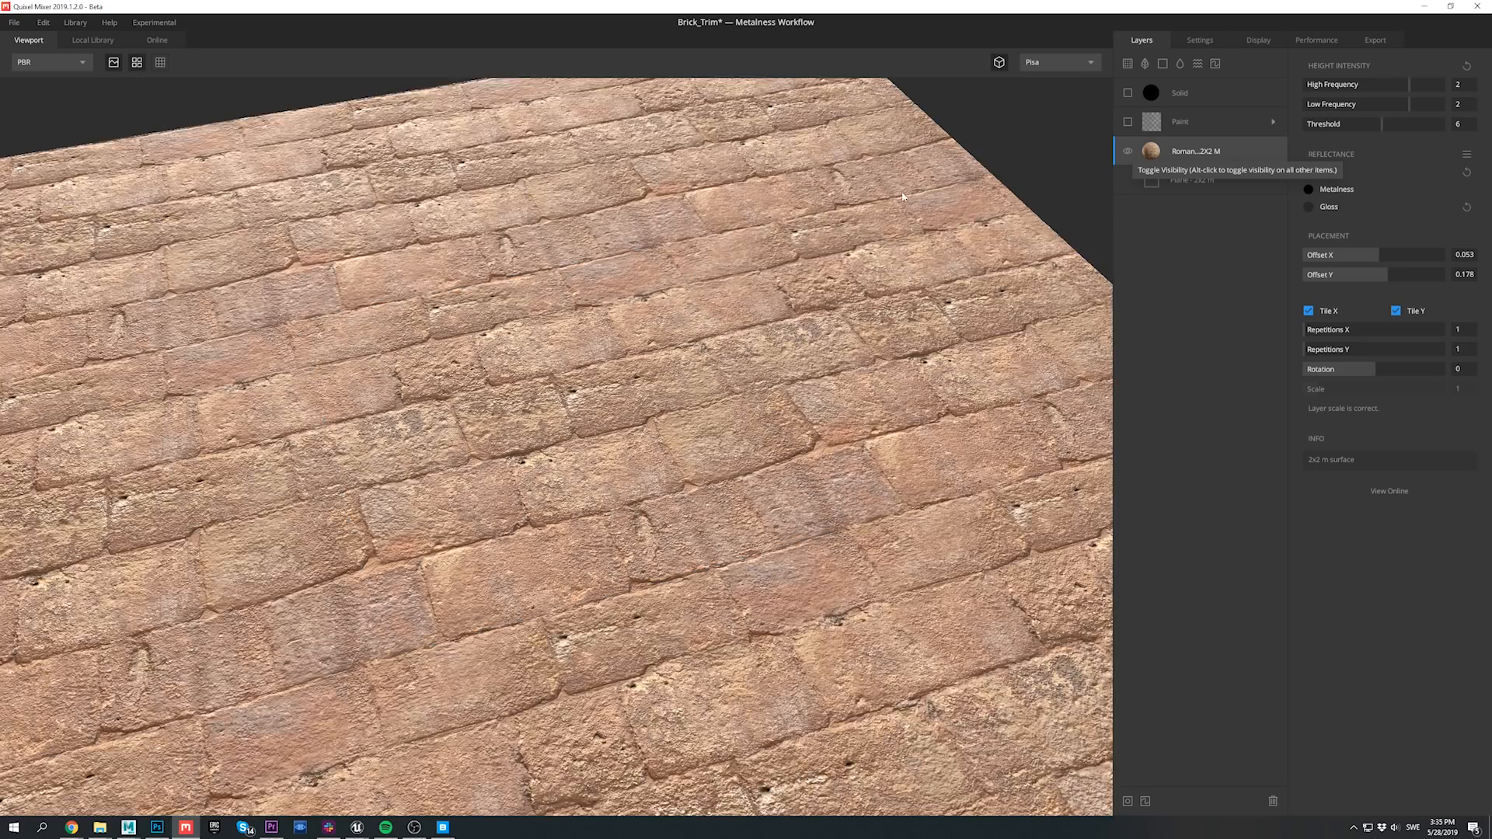
click(1179, 121)
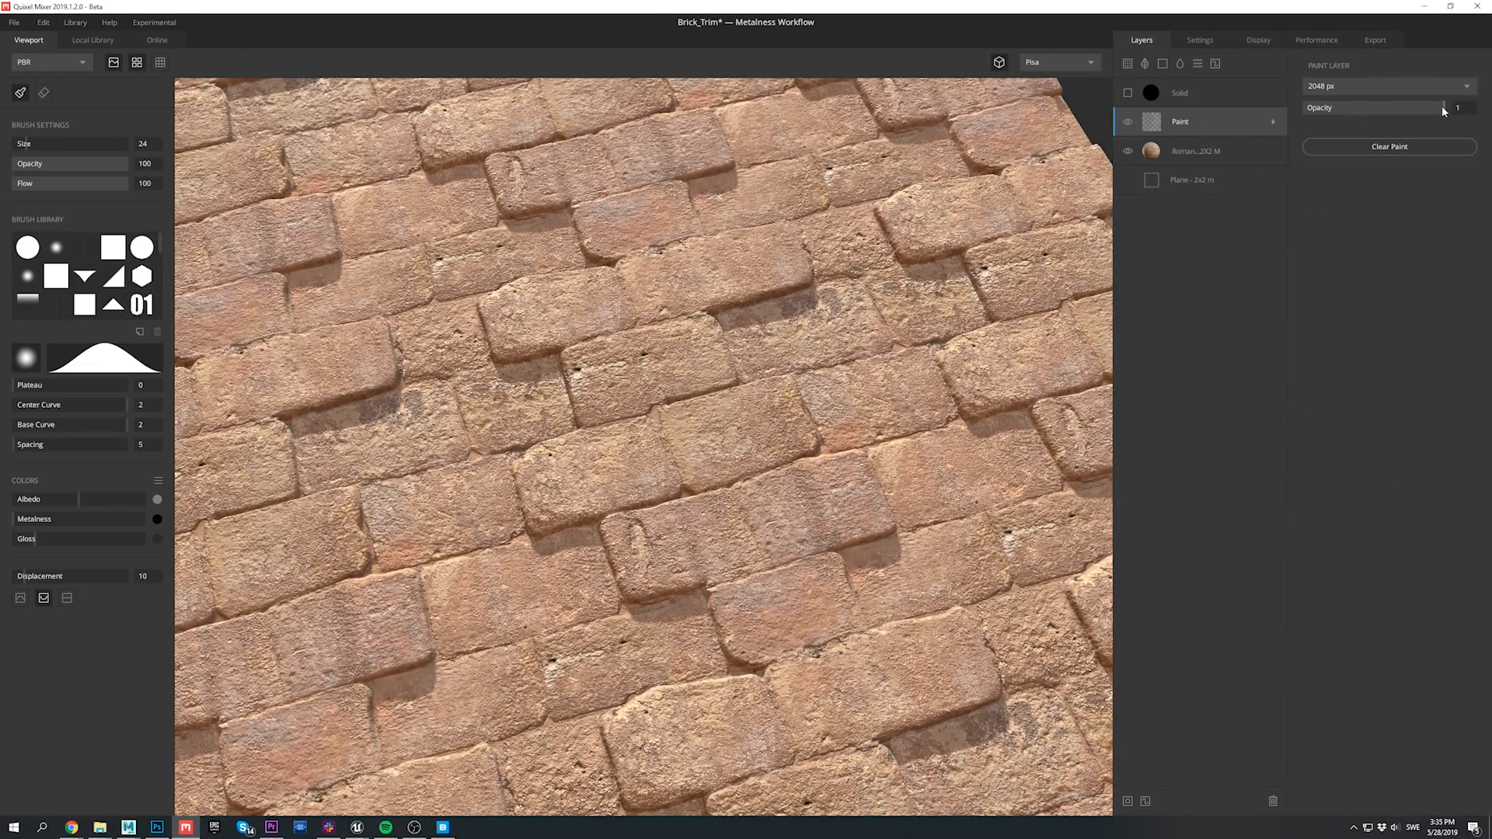
click(1195, 93)
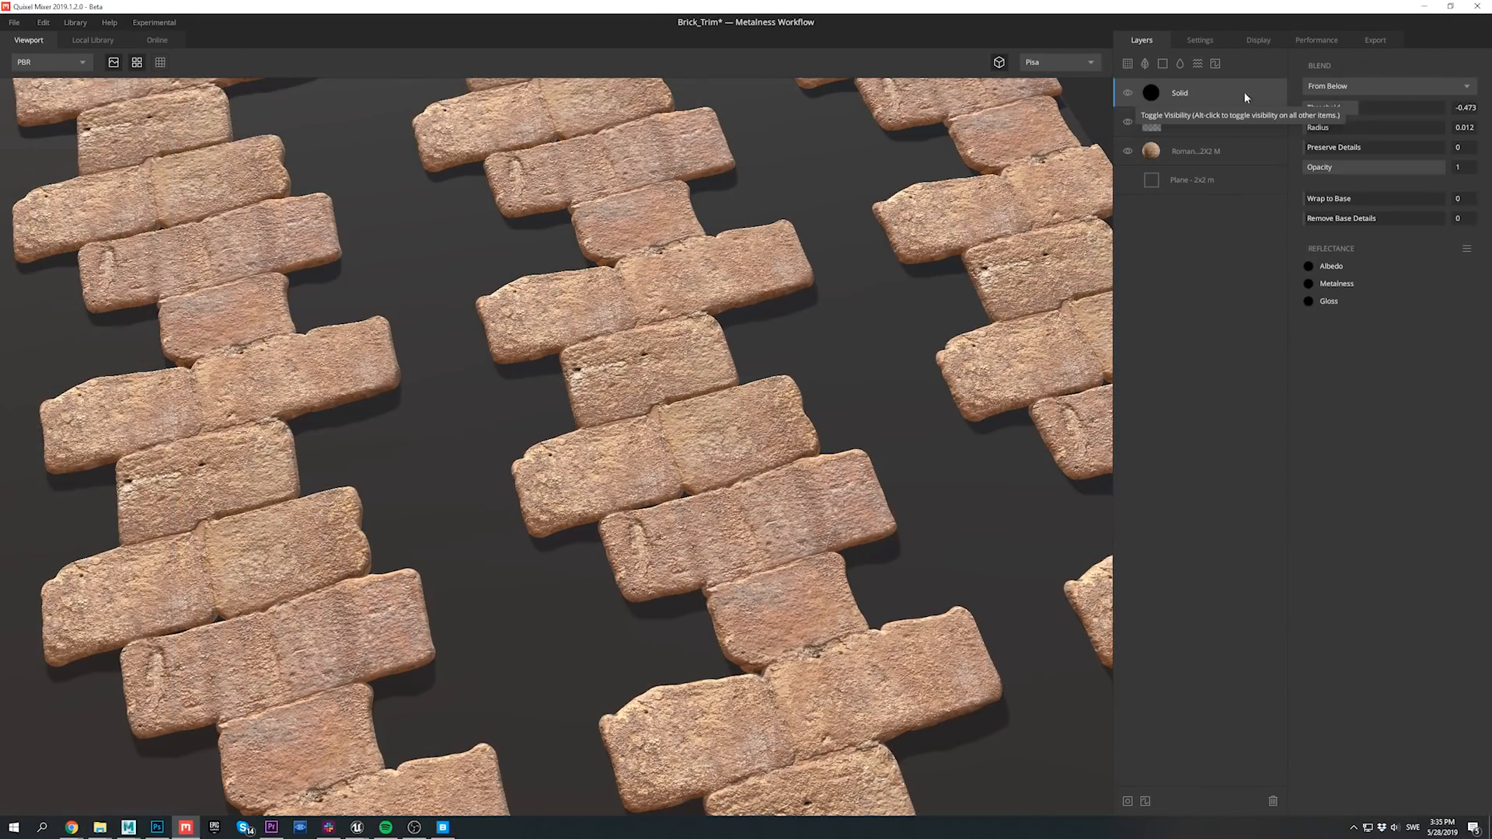
click(1203, 151)
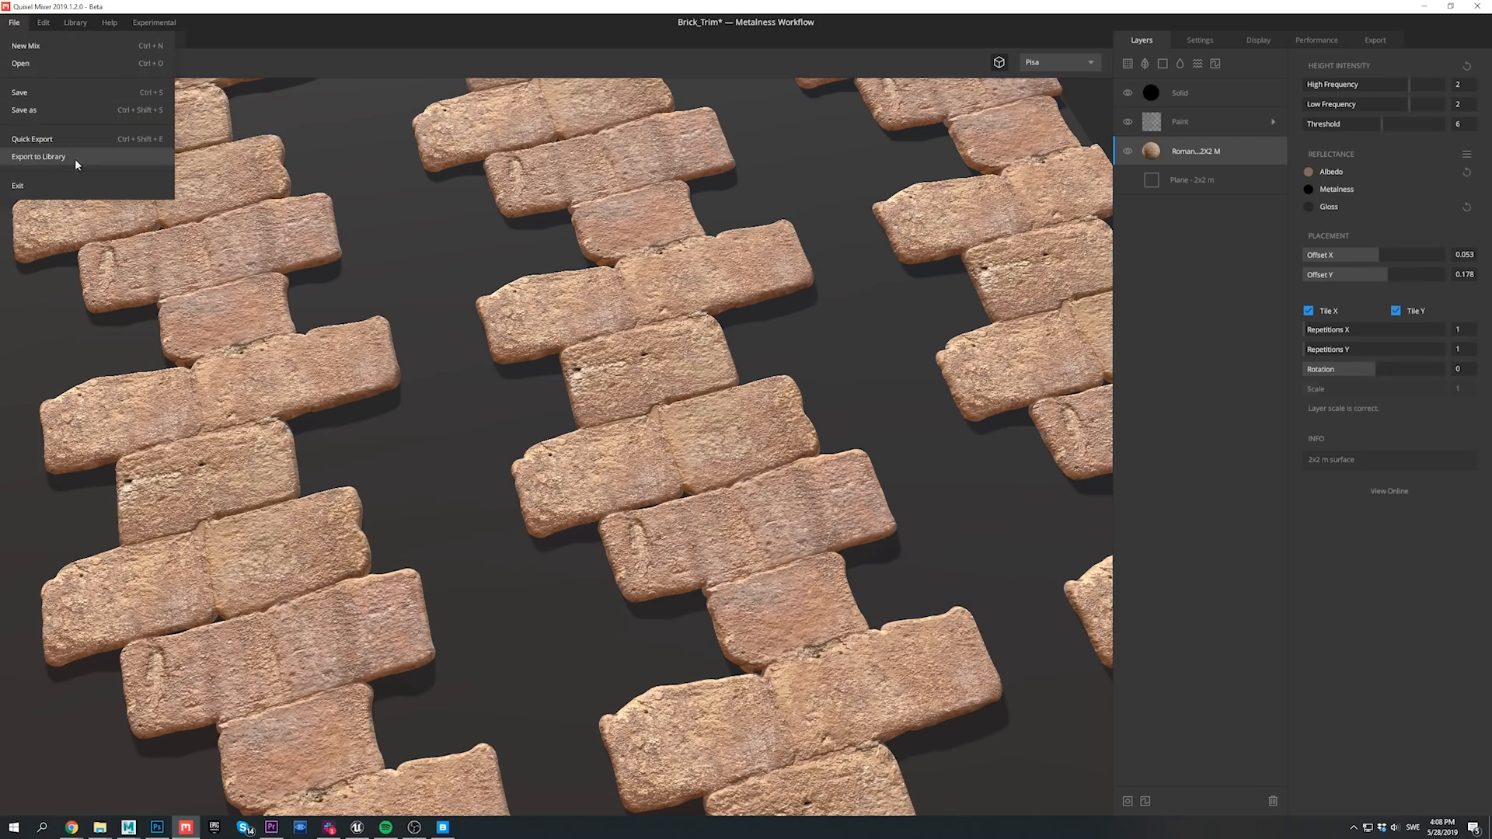
Export the mix to the library as Brick_Trim, Construction, 4096 px, tagged Trimsheet.
click(31, 156)
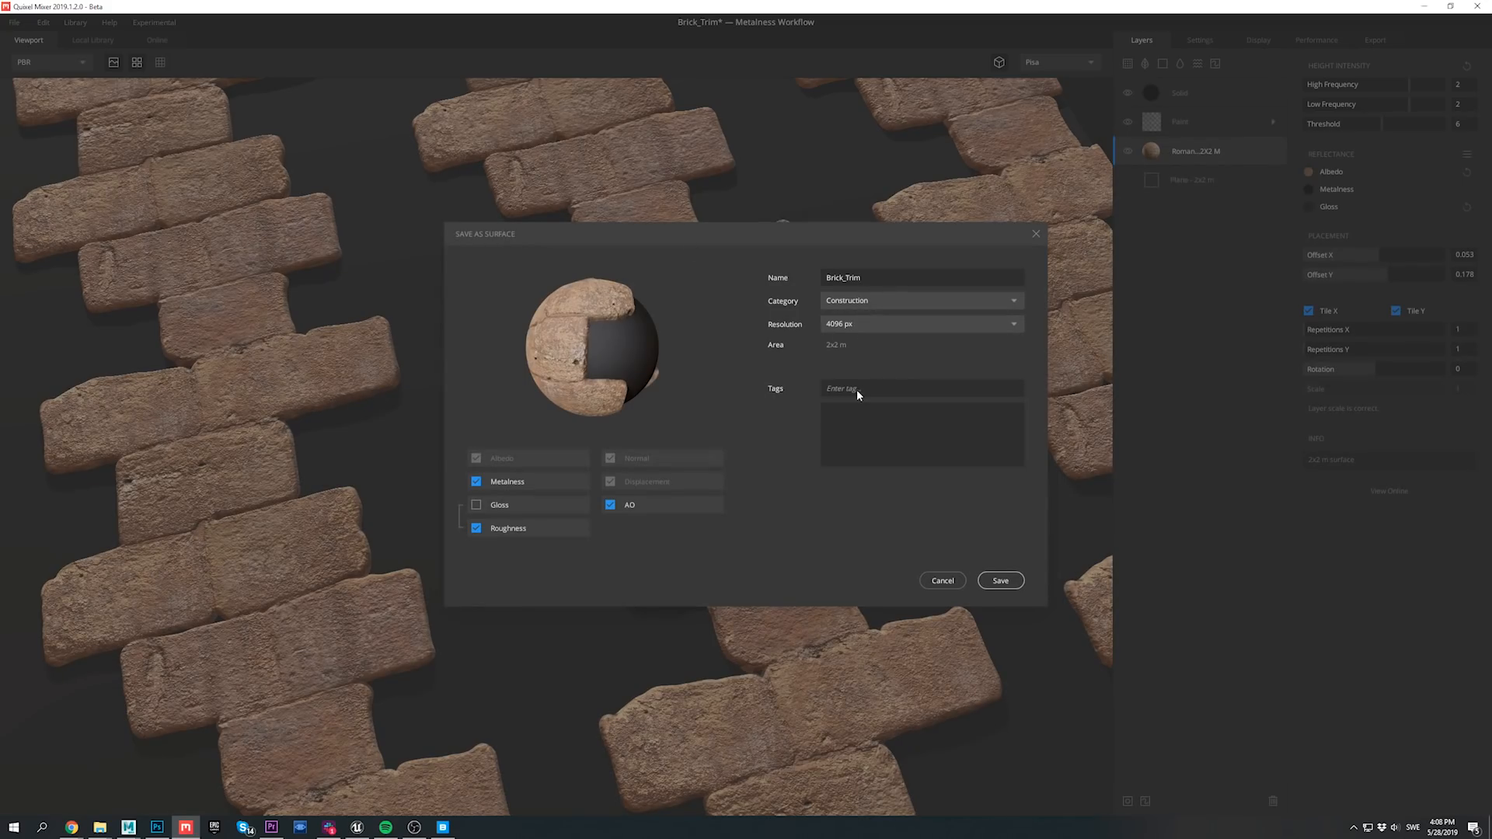
text(Trimsheet)
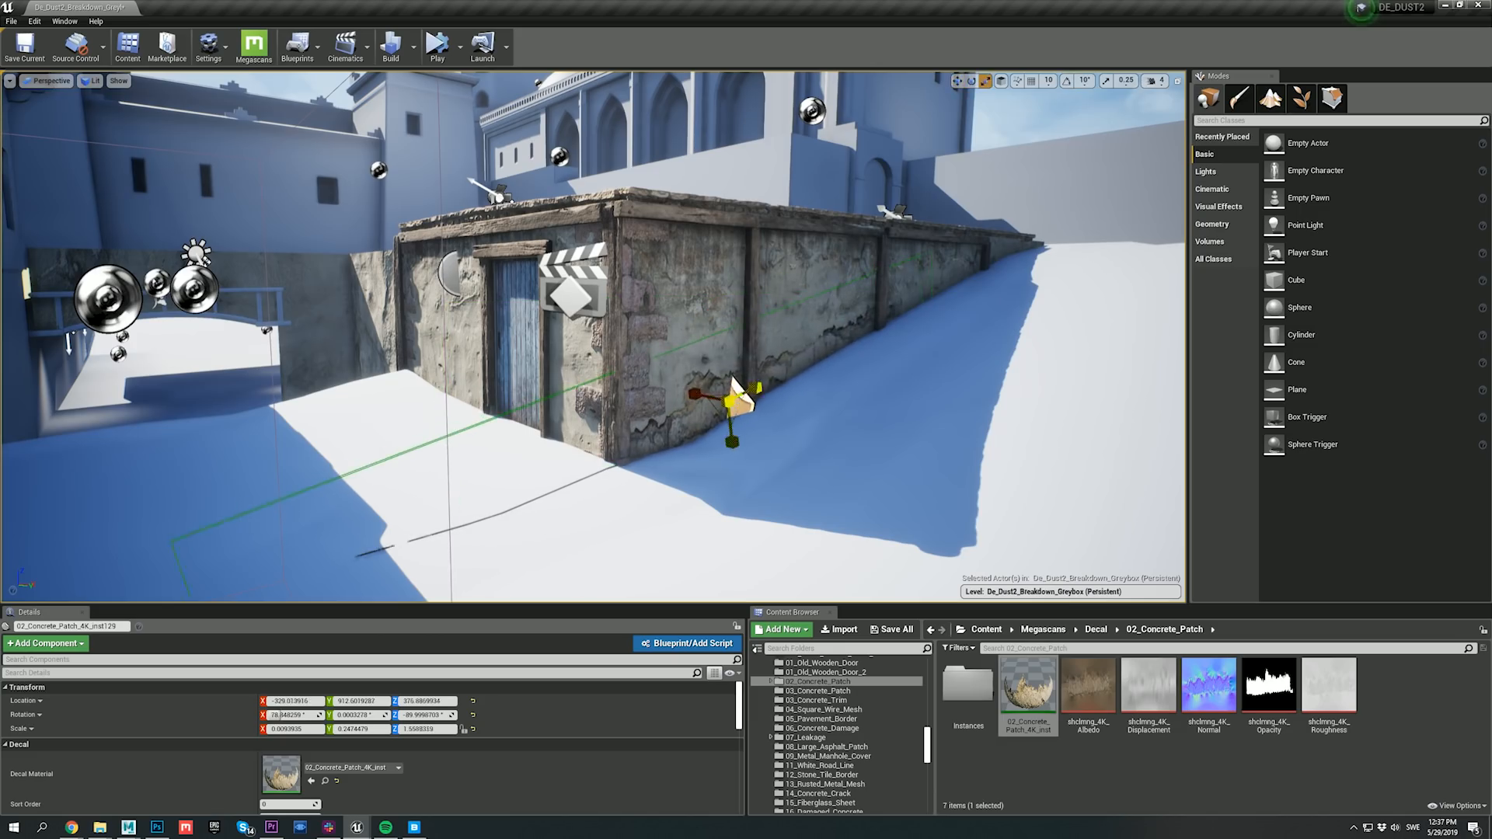
Drag the 02_Concrete_Patch decal onto the wall near the ground.
drag(737, 395, 756, 304)
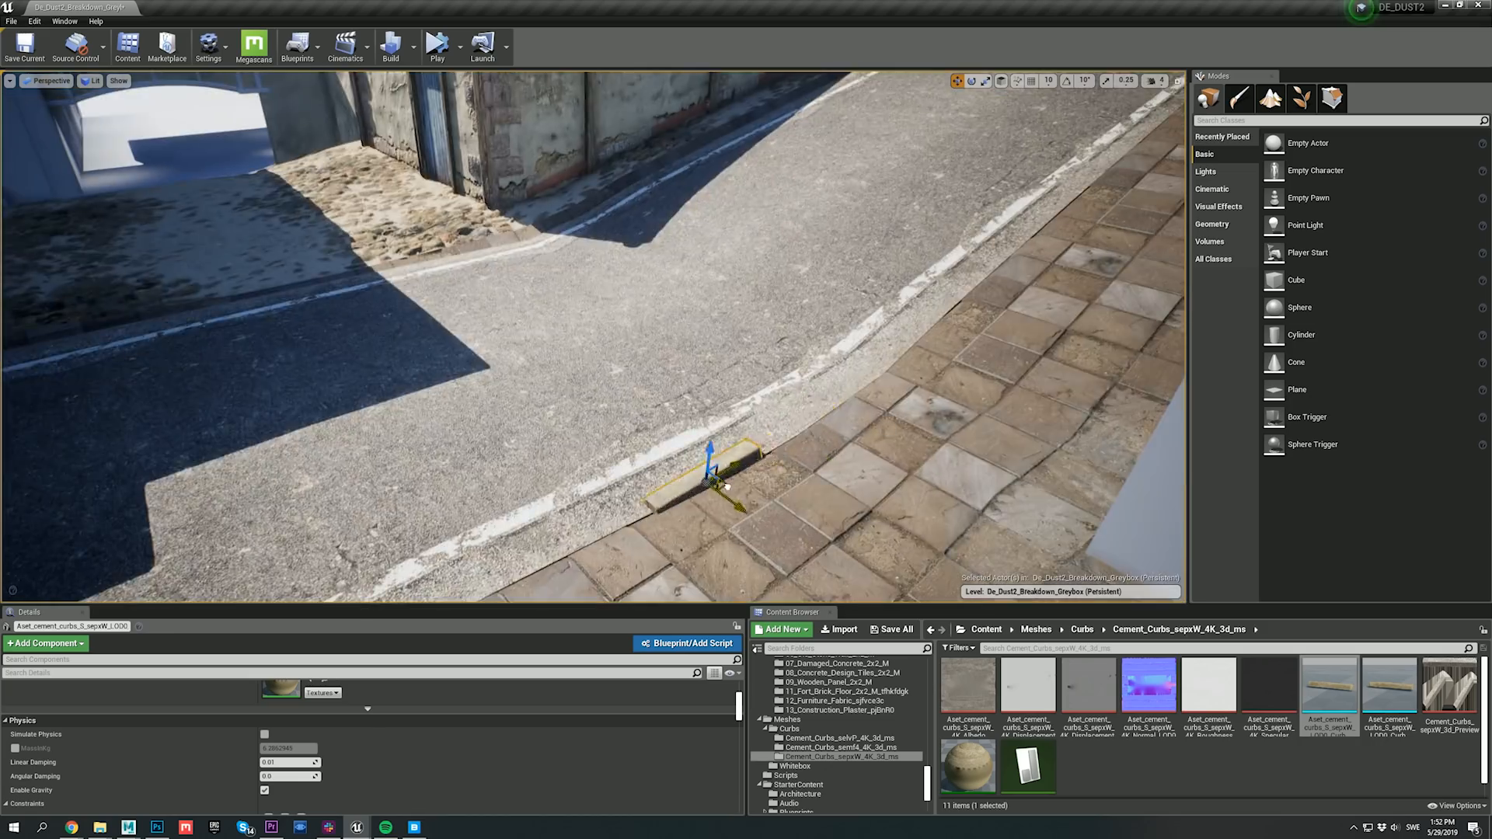
Open the other Cement_Curbs asset folder and pick a curb piece to place.
click(843, 738)
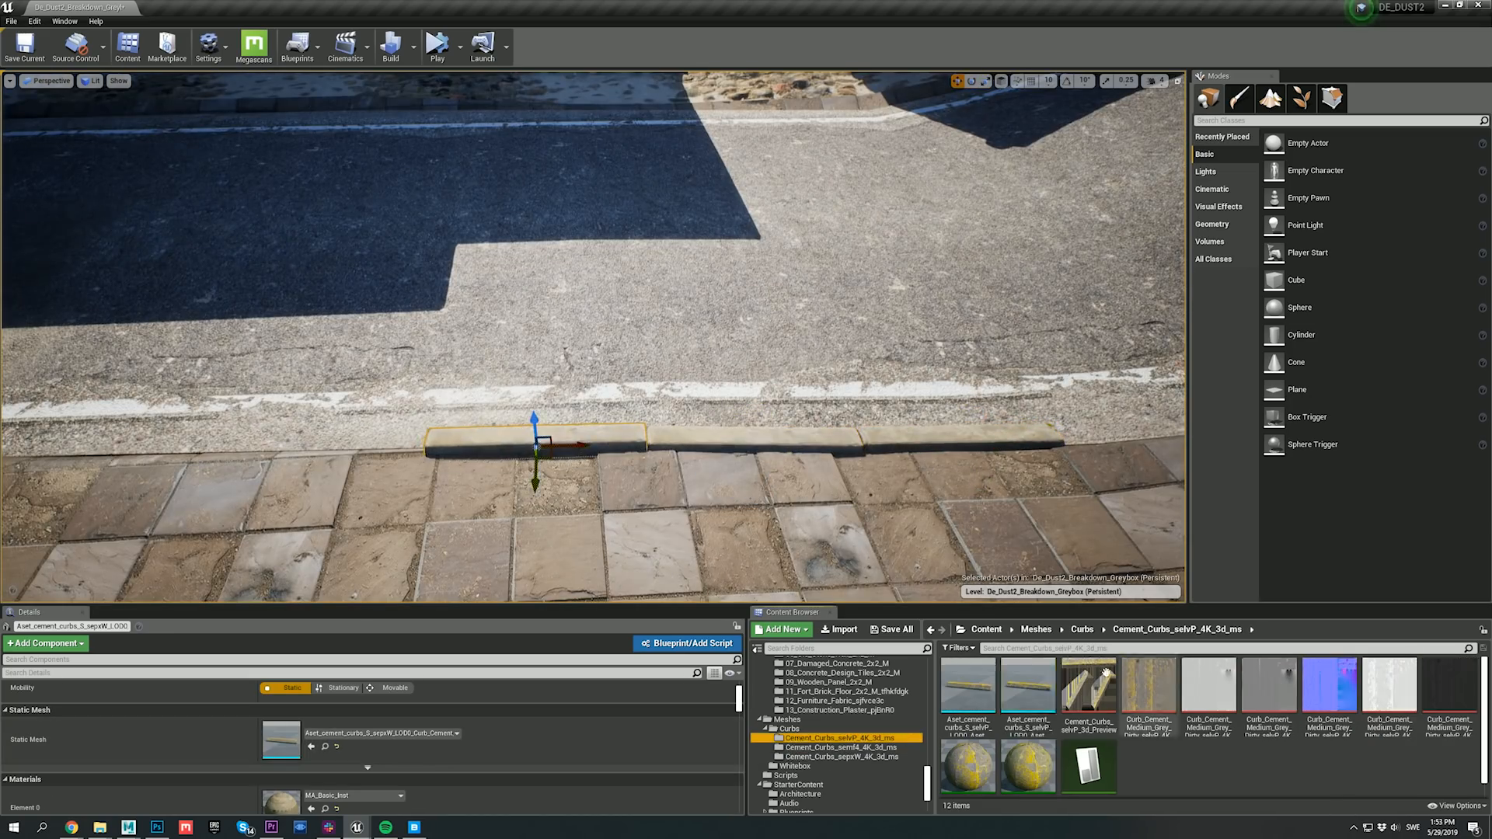
click(968, 687)
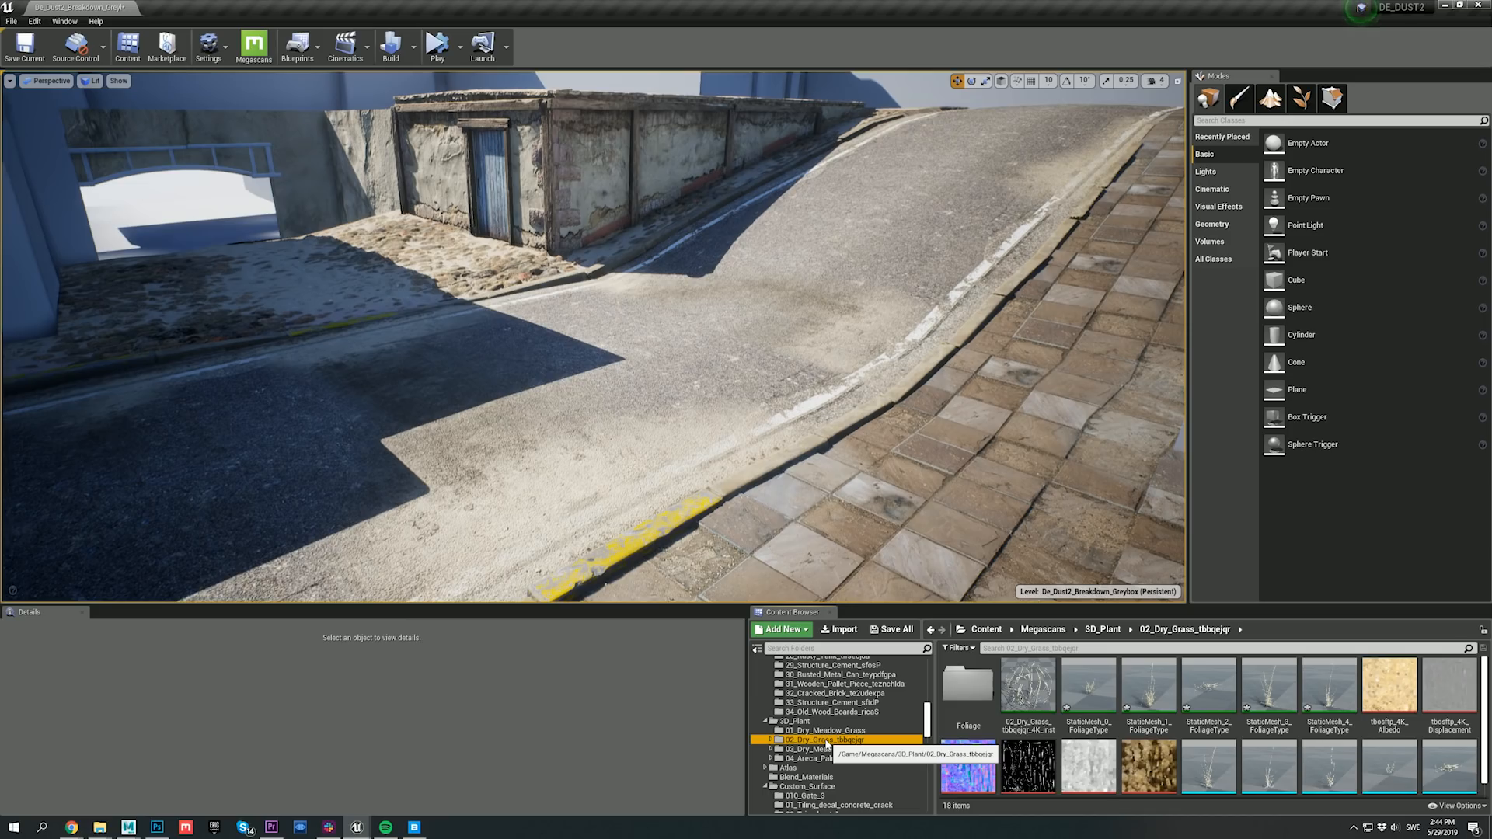
mouse_move(1325, 706)
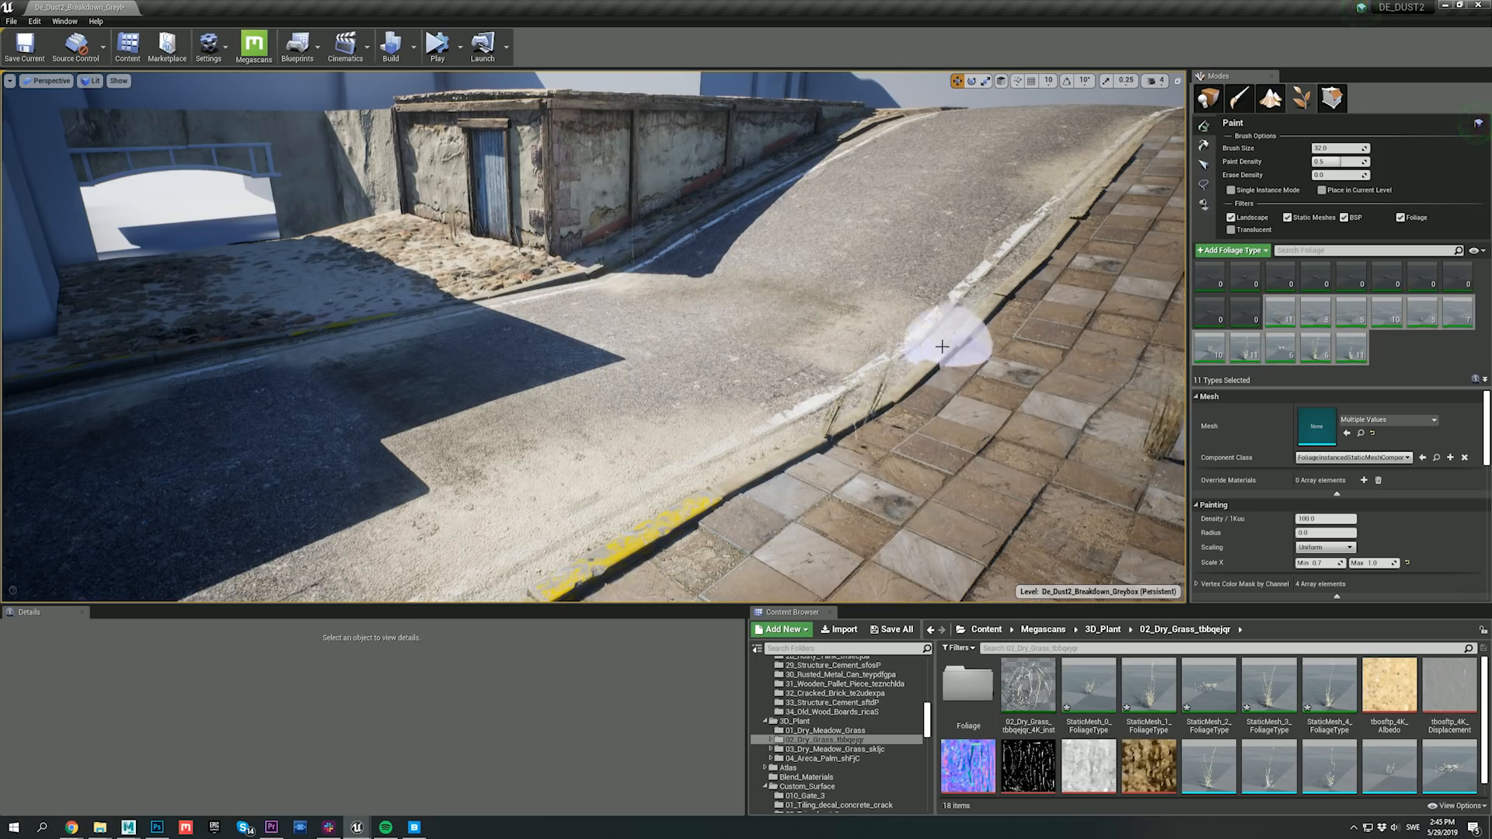
Paint 02_Dry_Grass tufts beside the curb and along the far roadside.
click(125, 372)
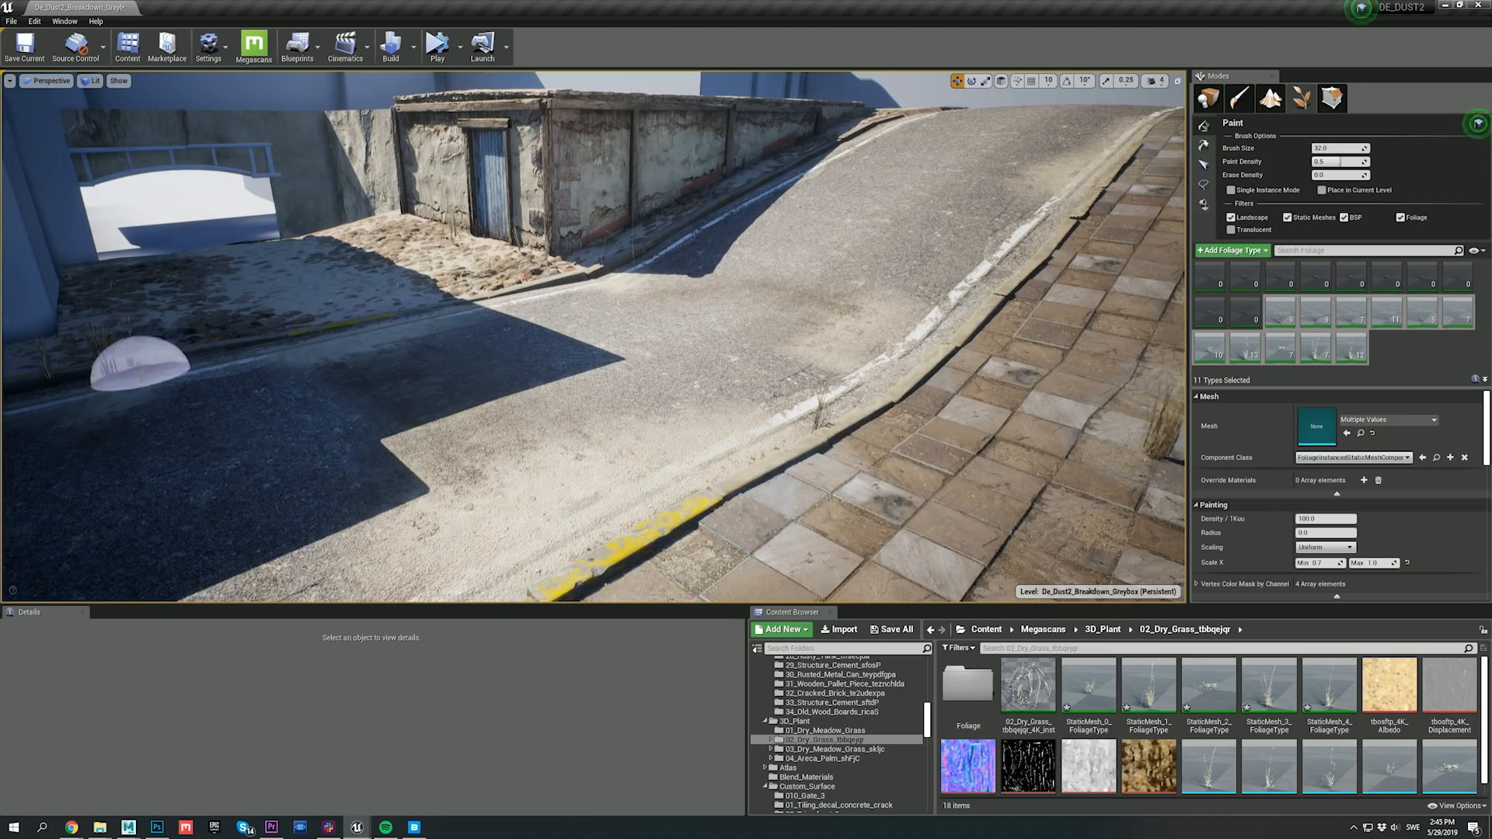
click(754, 212)
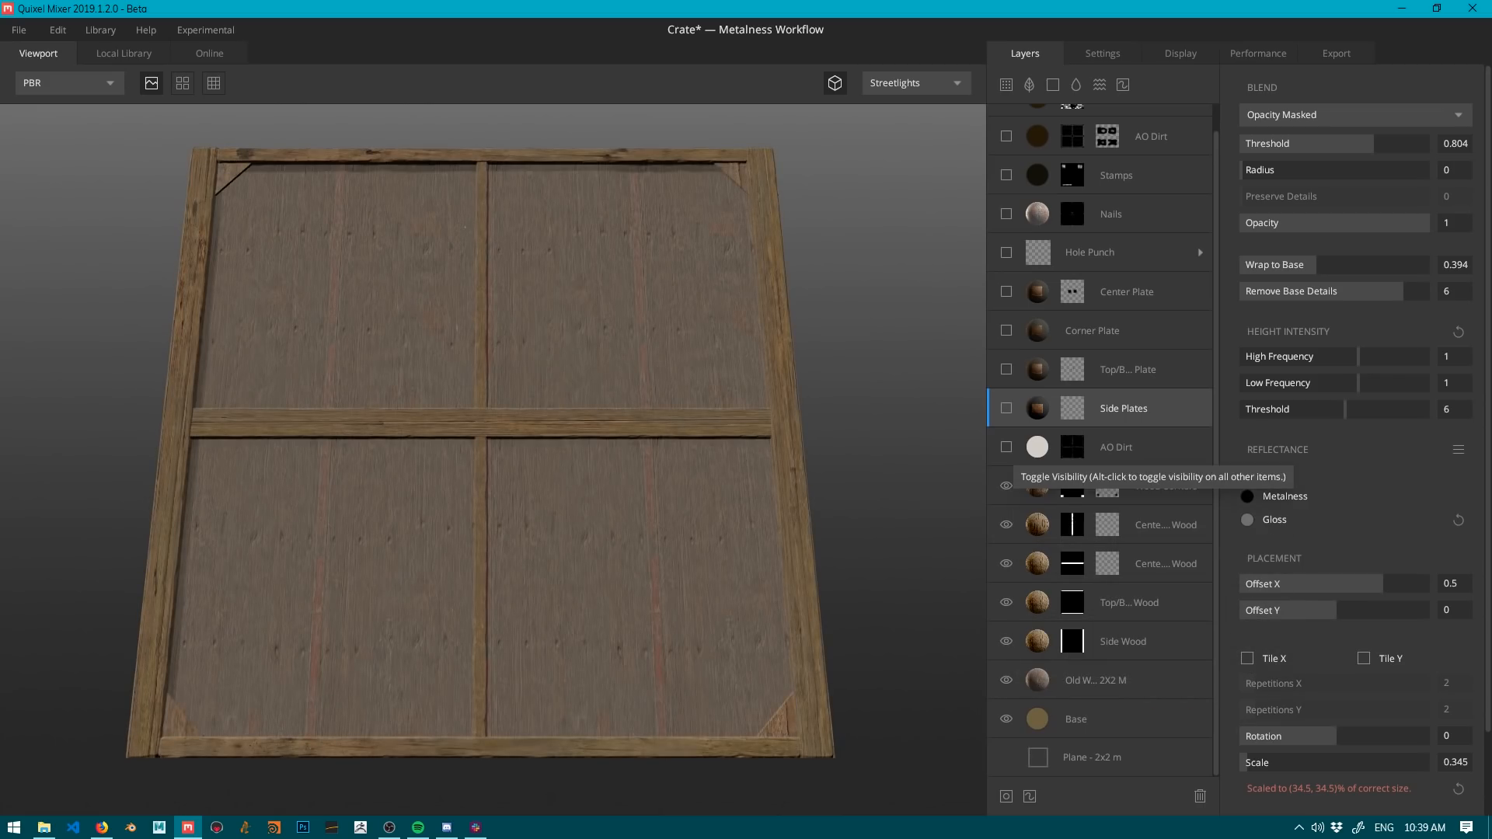
Turn on the AO Dirt layer over the crate's wooden plank base.
click(1005, 369)
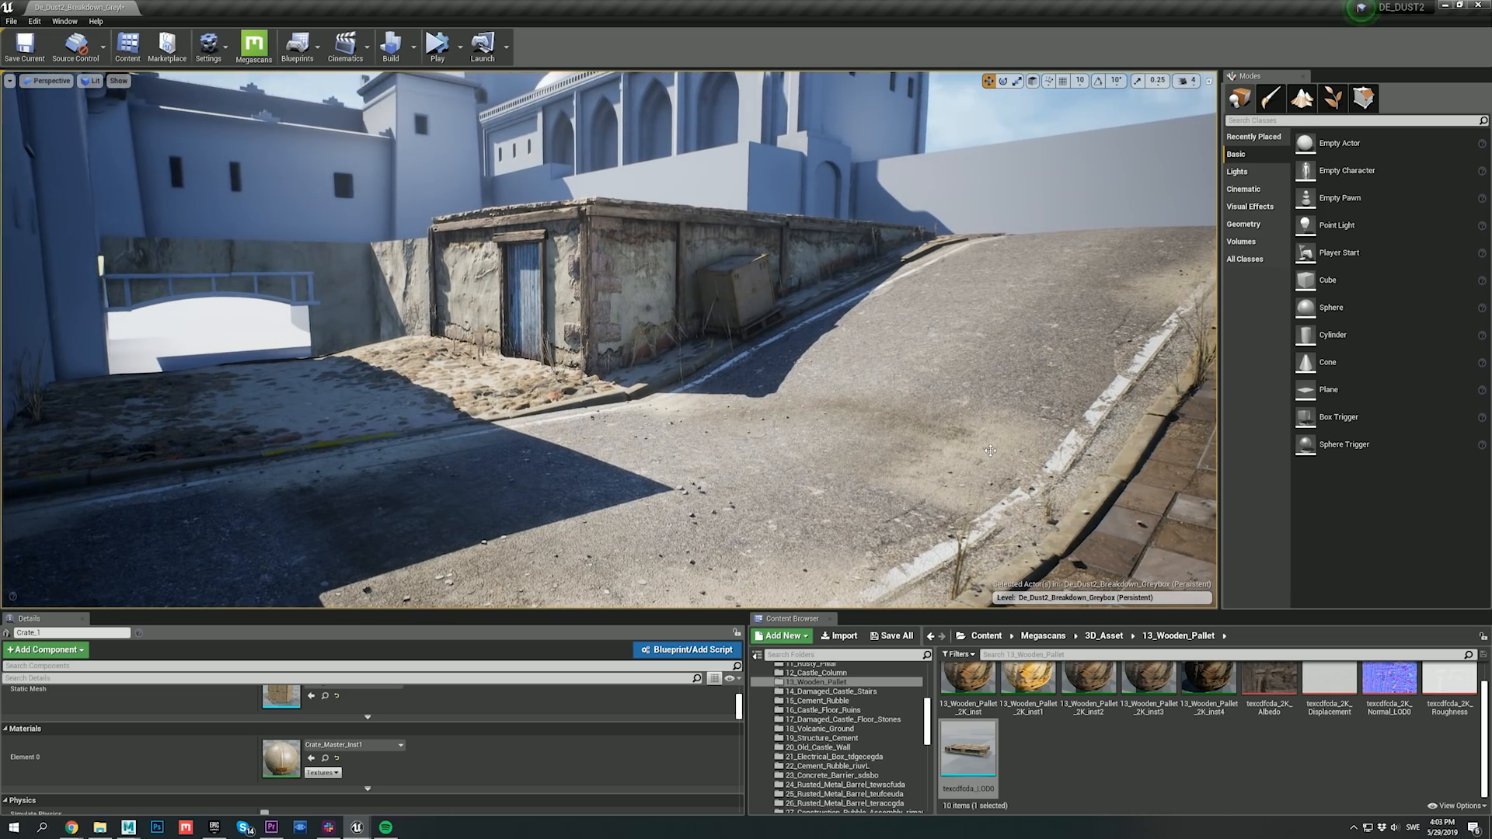
Search the Content Browser for 'bar' and move the concrete barrier up the slope.
text(bar)
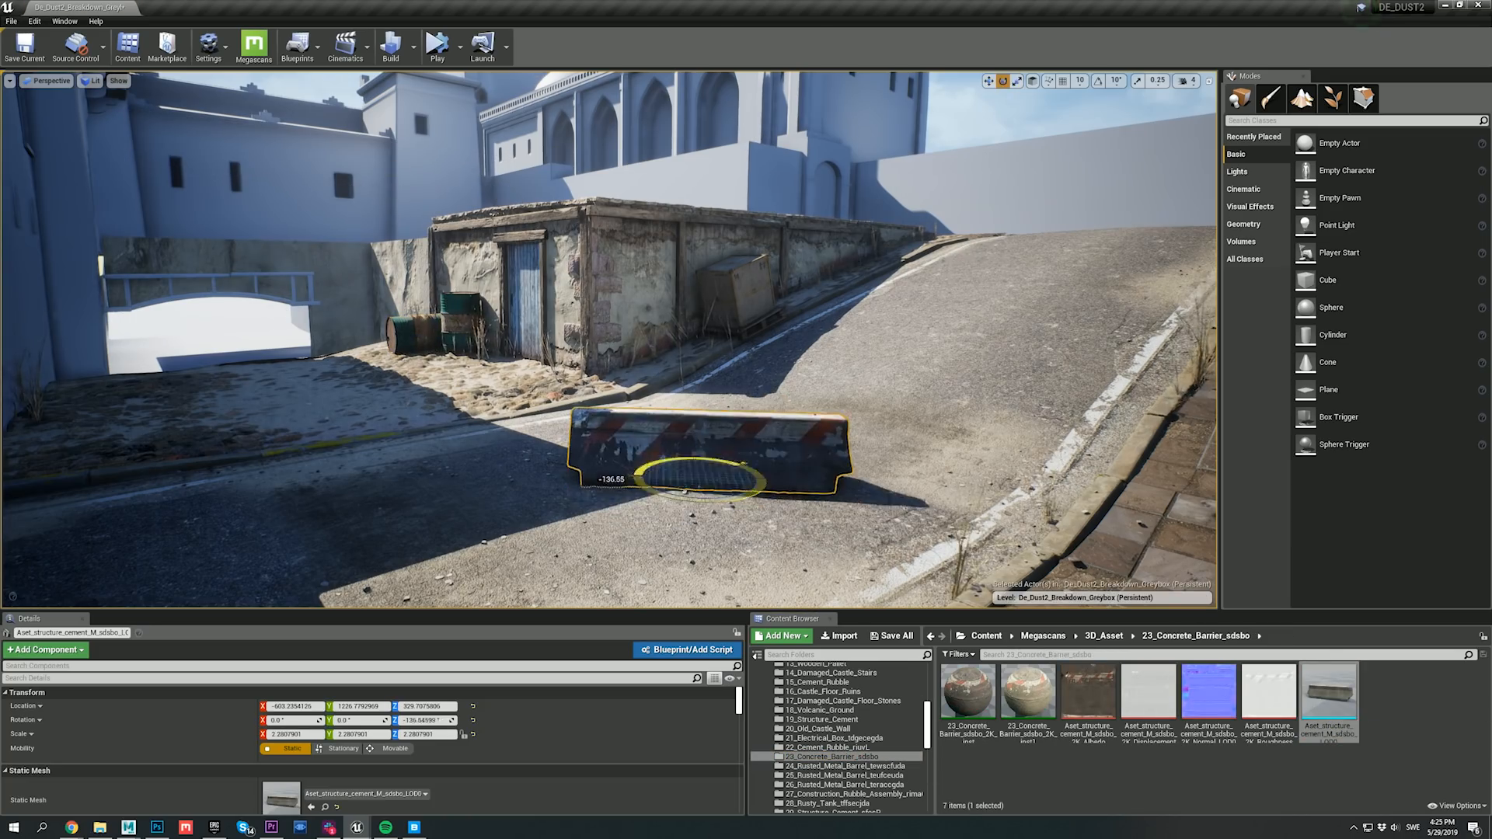
drag(704, 452, 1061, 228)
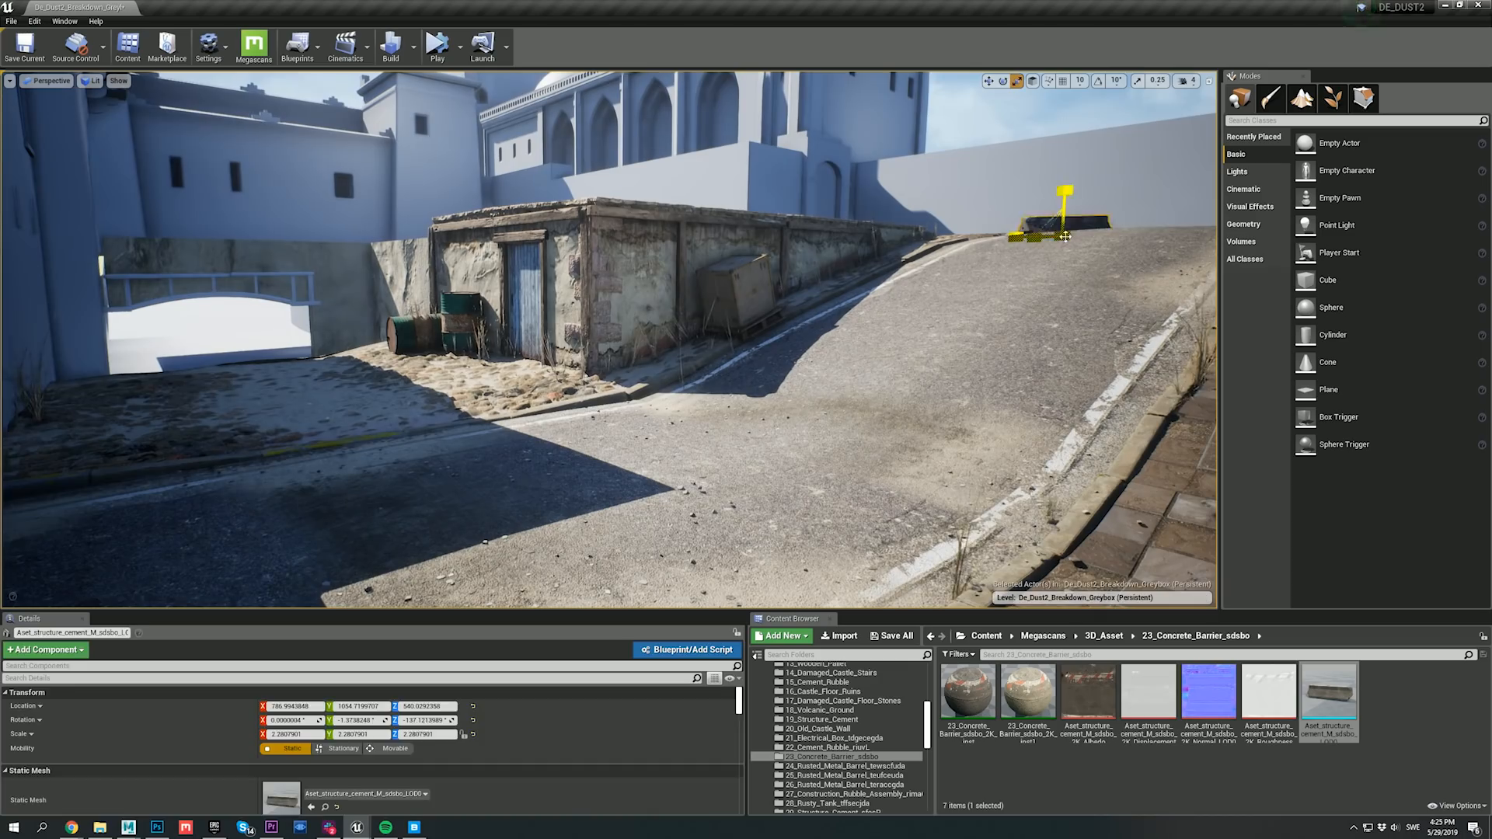